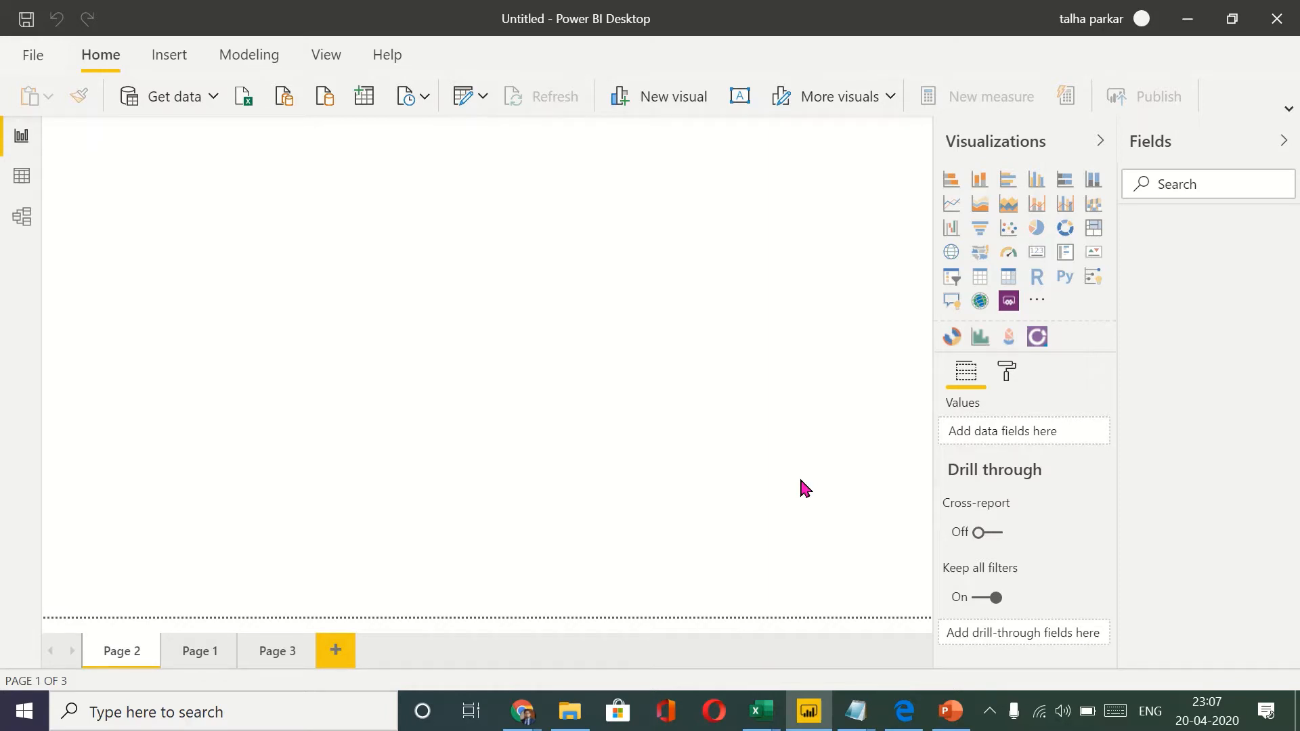
mouse_move(383, 260)
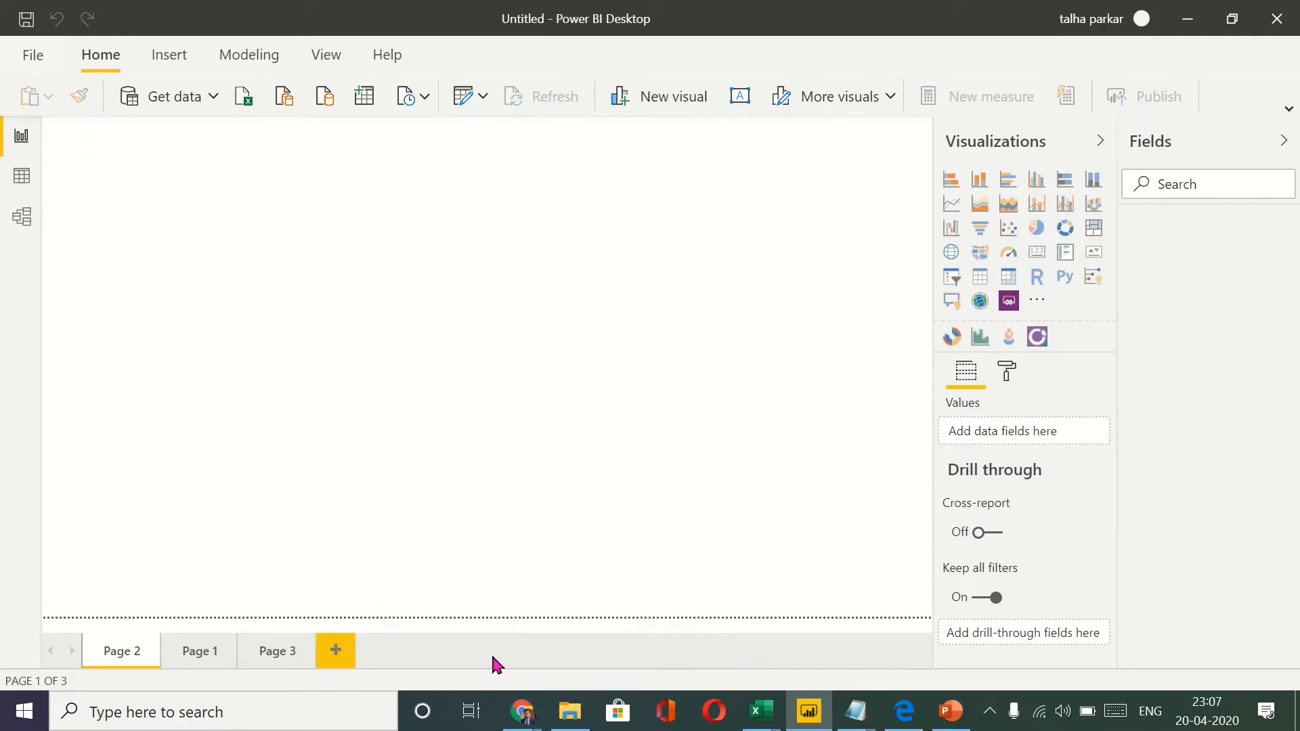
mouse_move(520, 711)
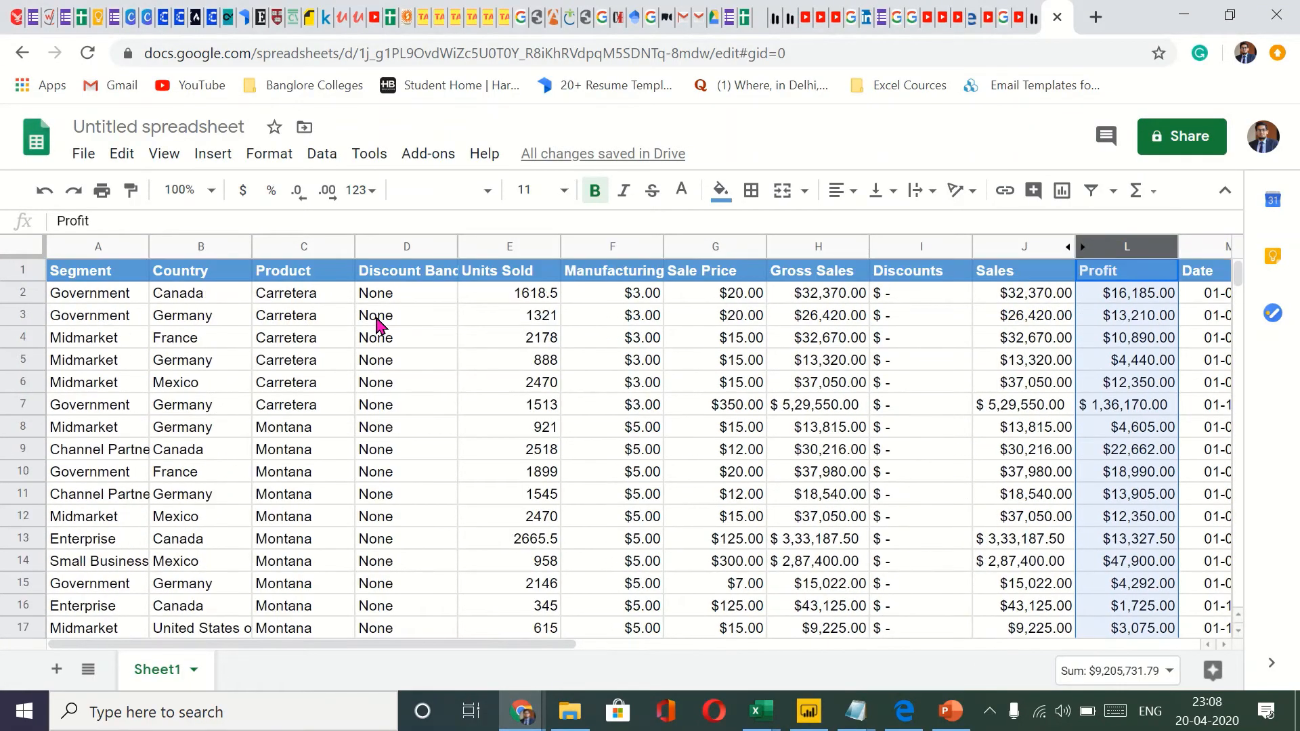
- Inspect the finance sheet's sales, discounts, segment and year columns, then return to Power BI
left_click(1023, 293)
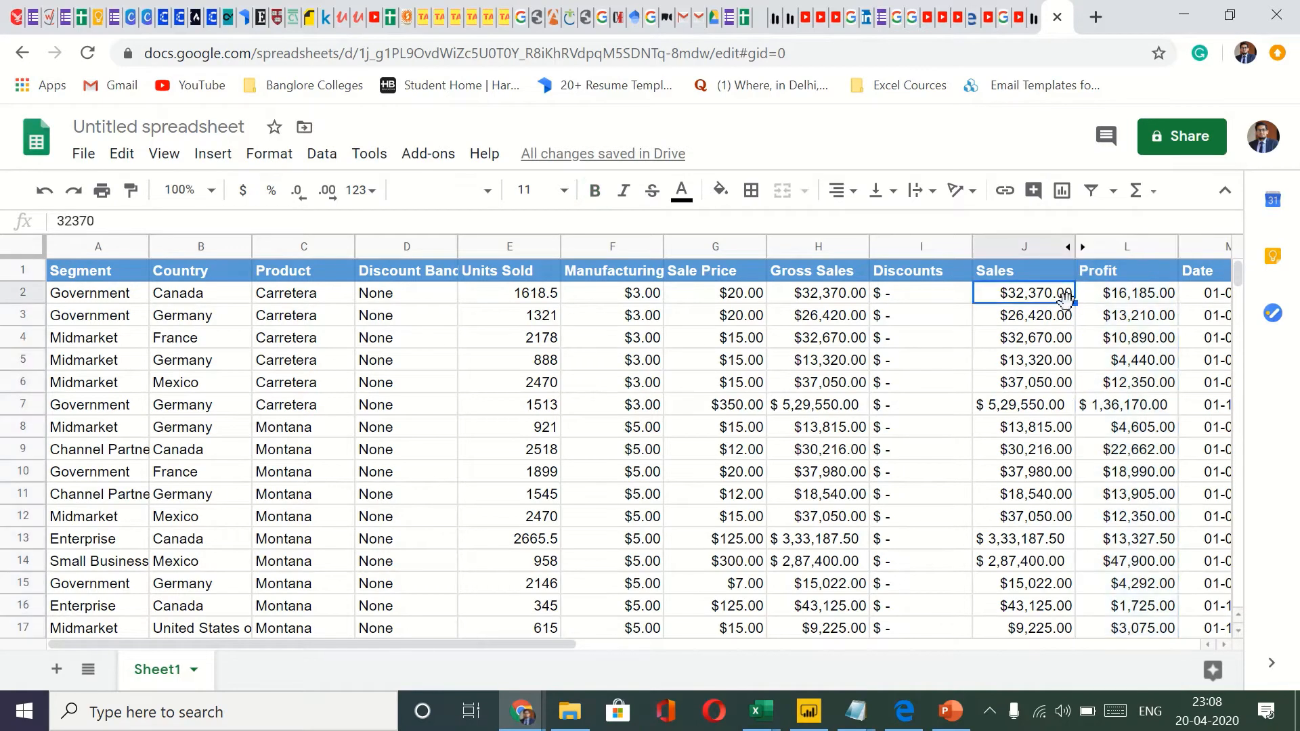
left_click(921, 293)
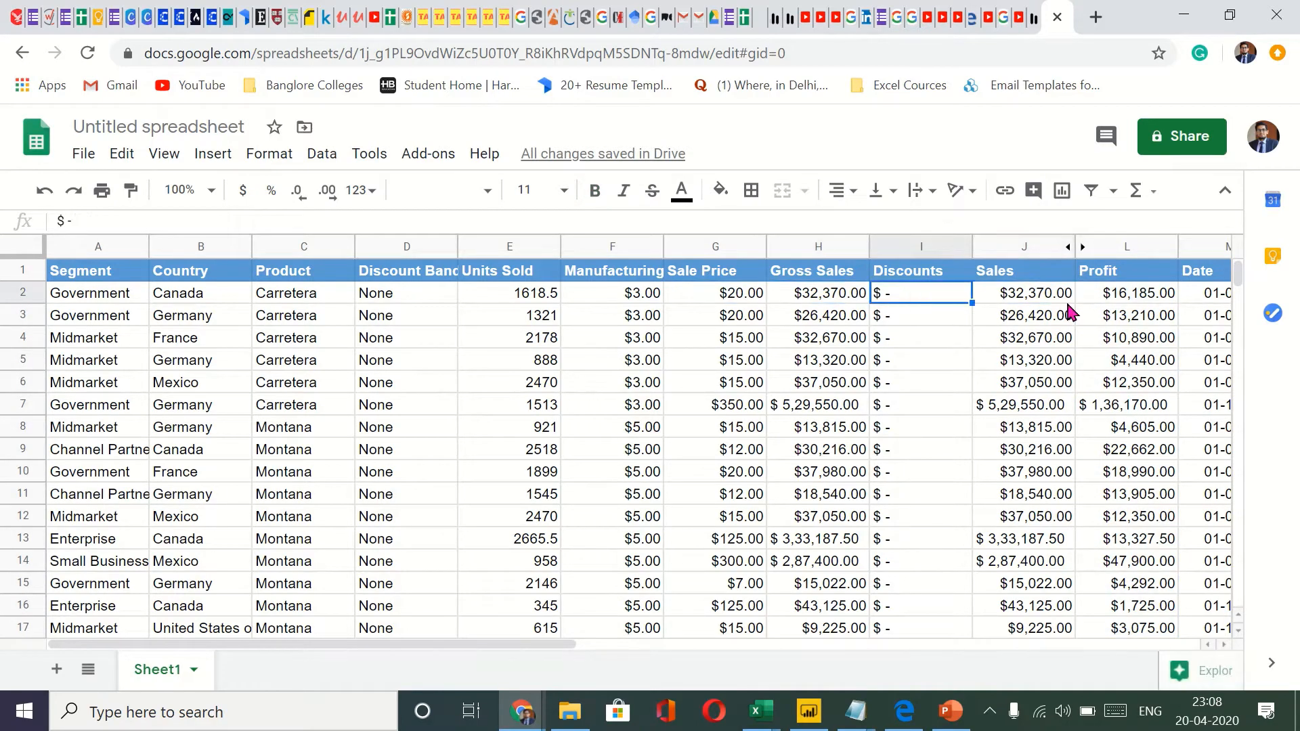
left_click(84, 427)
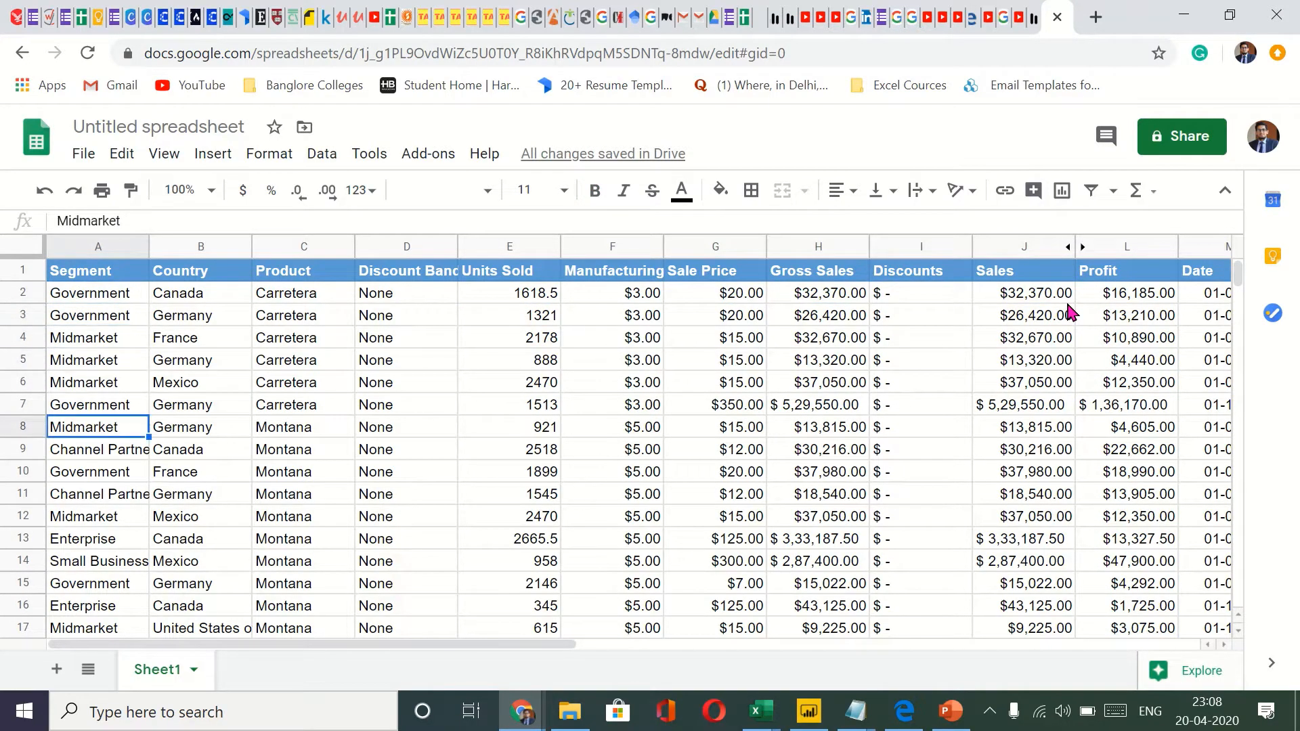
left_click(200, 271)
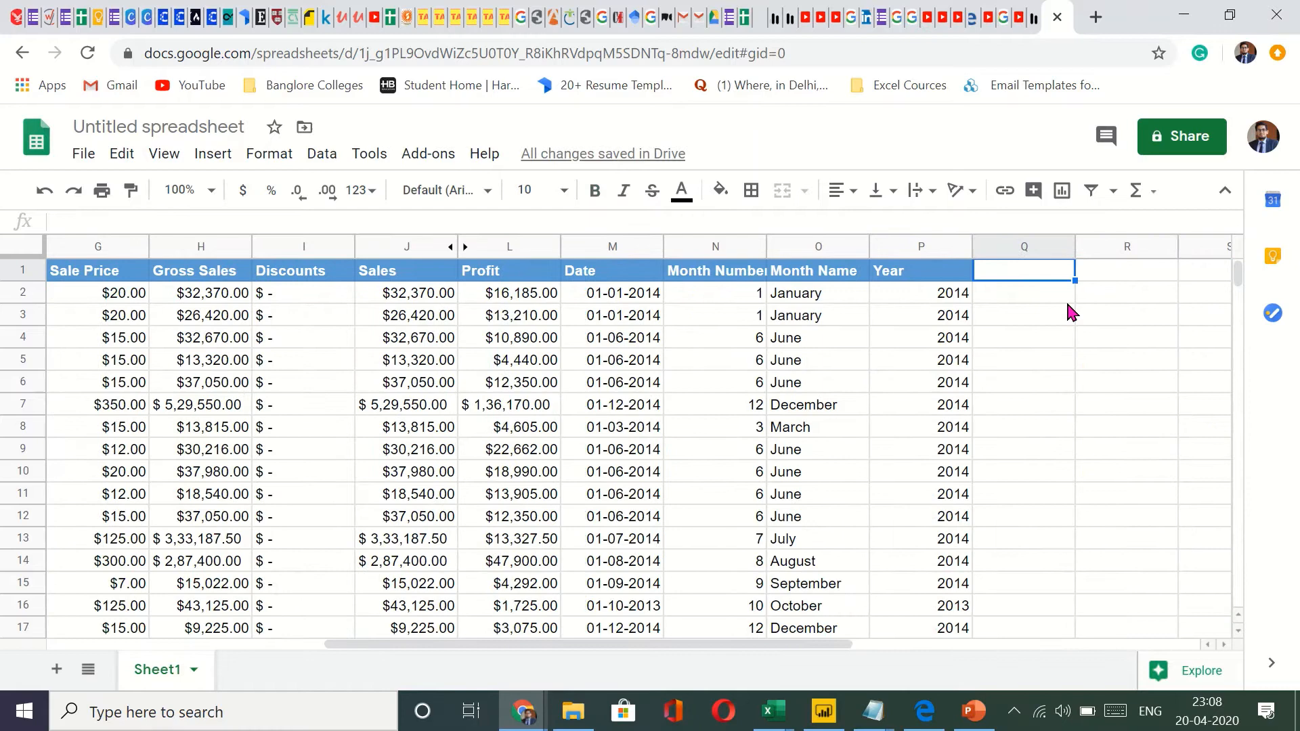
scroll("left", 3)
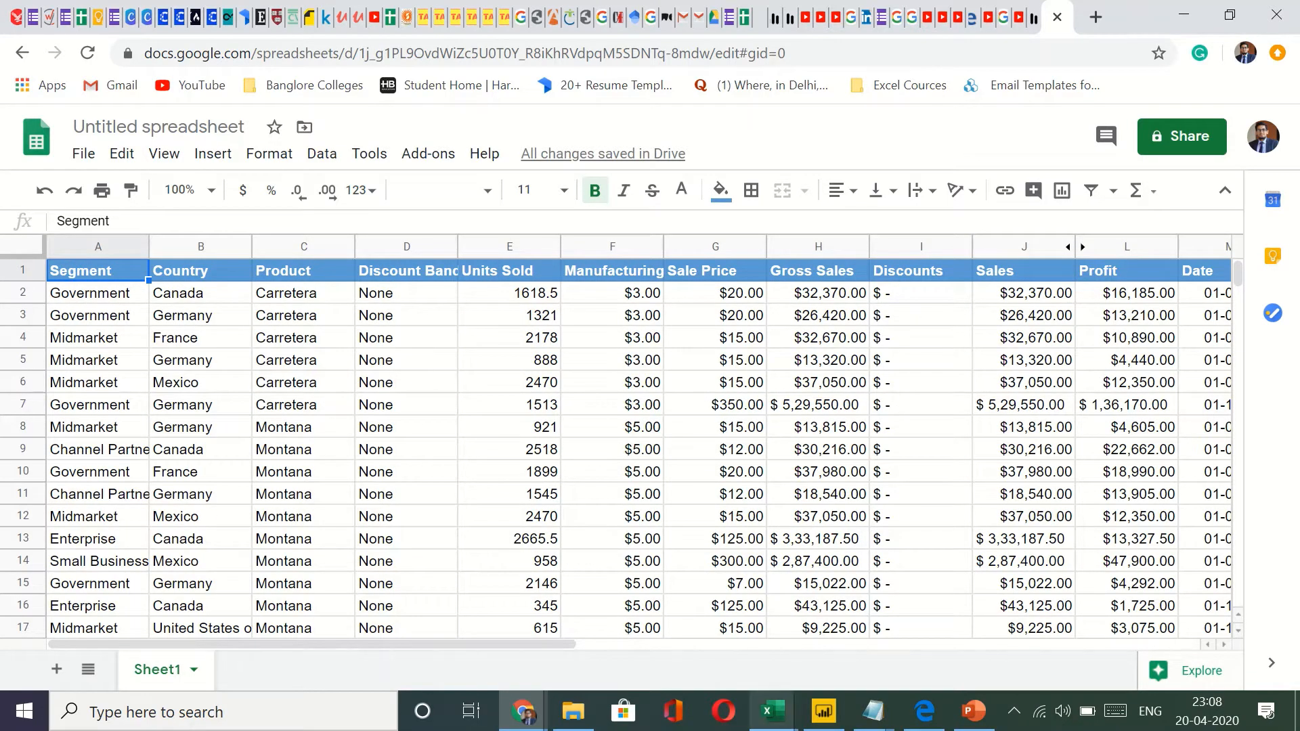
left_click(822, 710)
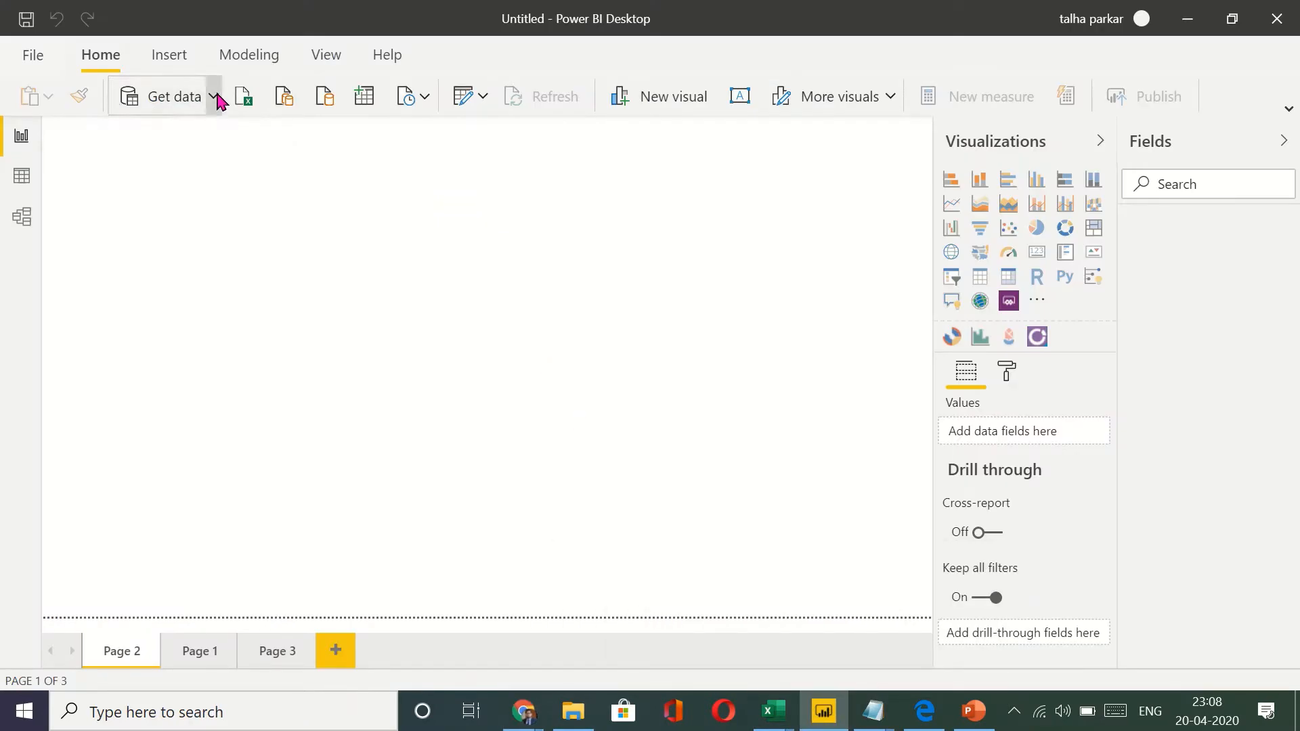
- Start a Get data > Web import and bring the spreadsheet window forward
left_click(217, 97)
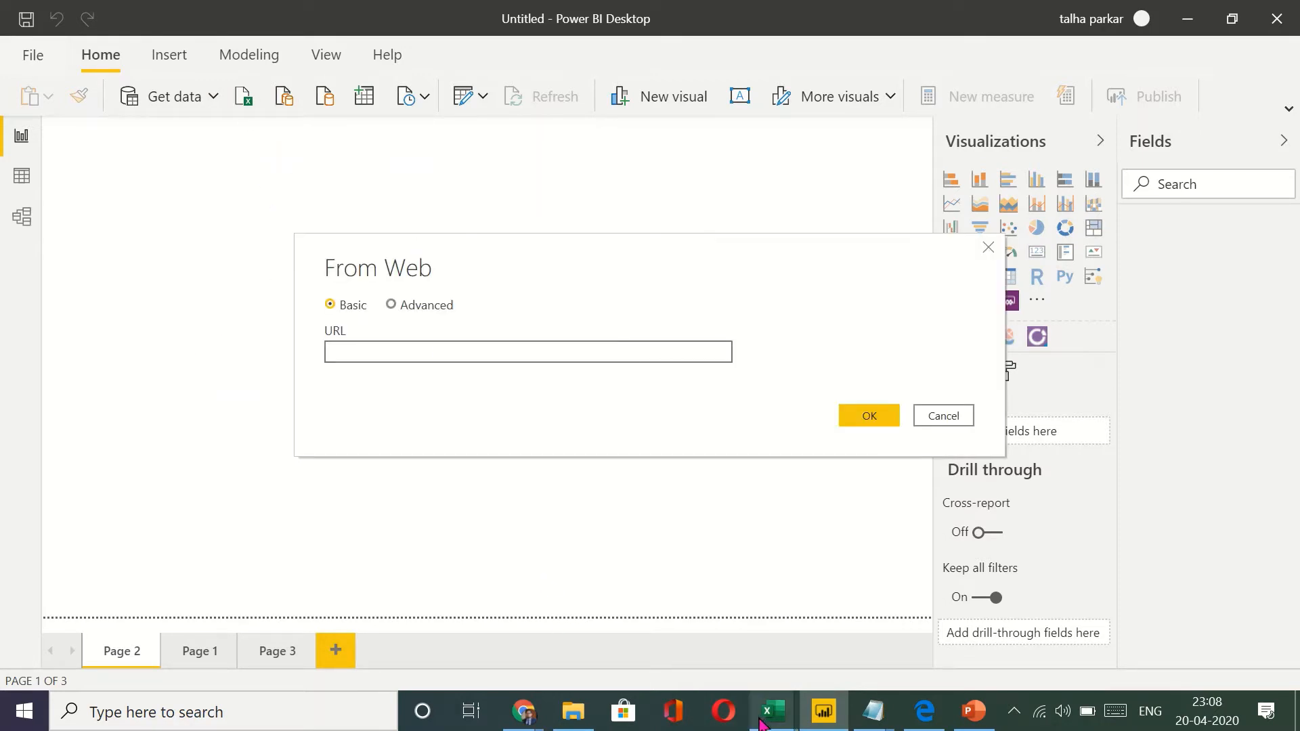
mouse_move(523, 711)
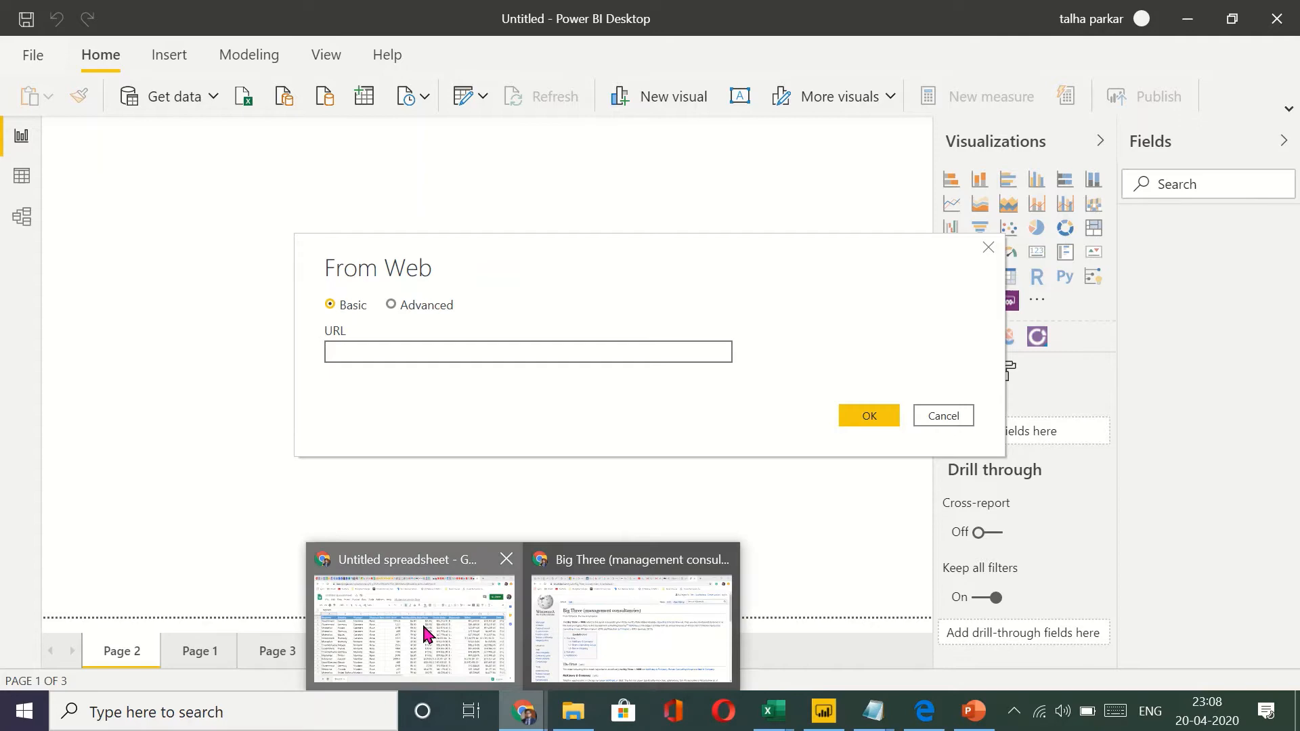
left_click(408, 628)
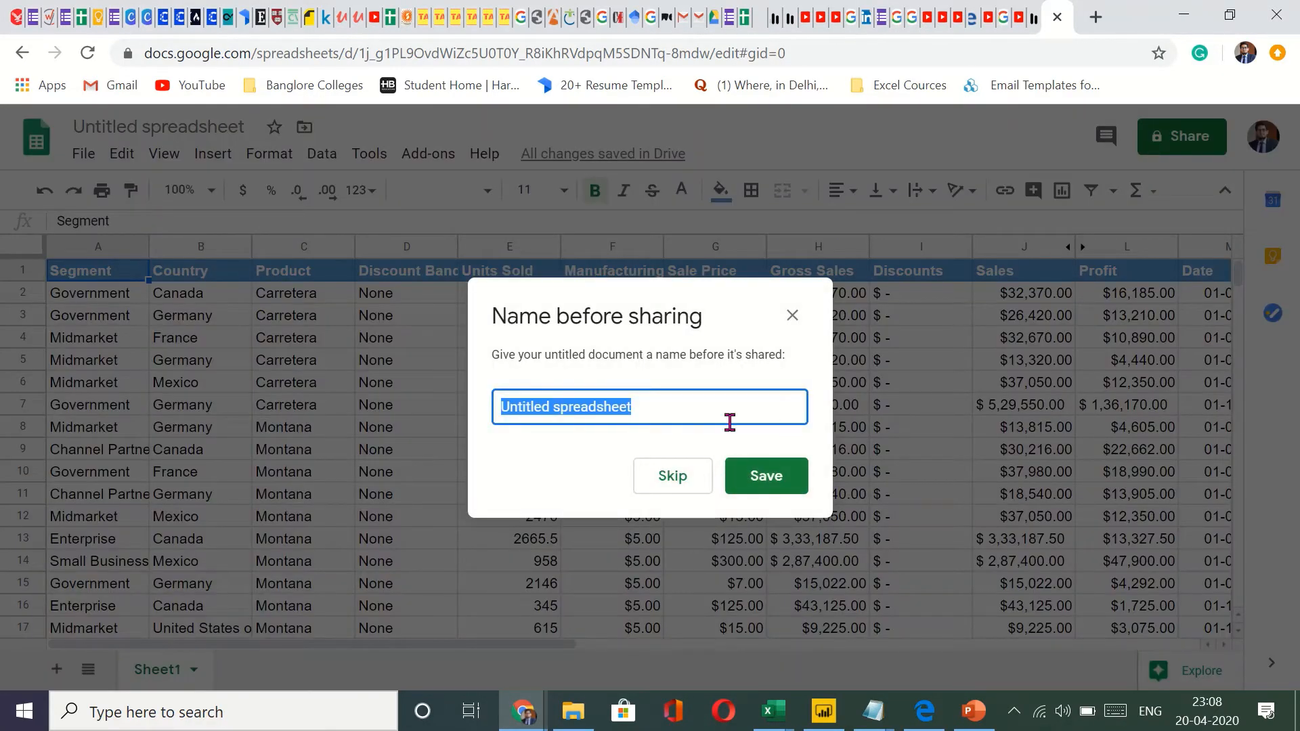
- Name the spreadsheet 'Finance Data', turn on link sharing and copy the link
type("Finance Data")
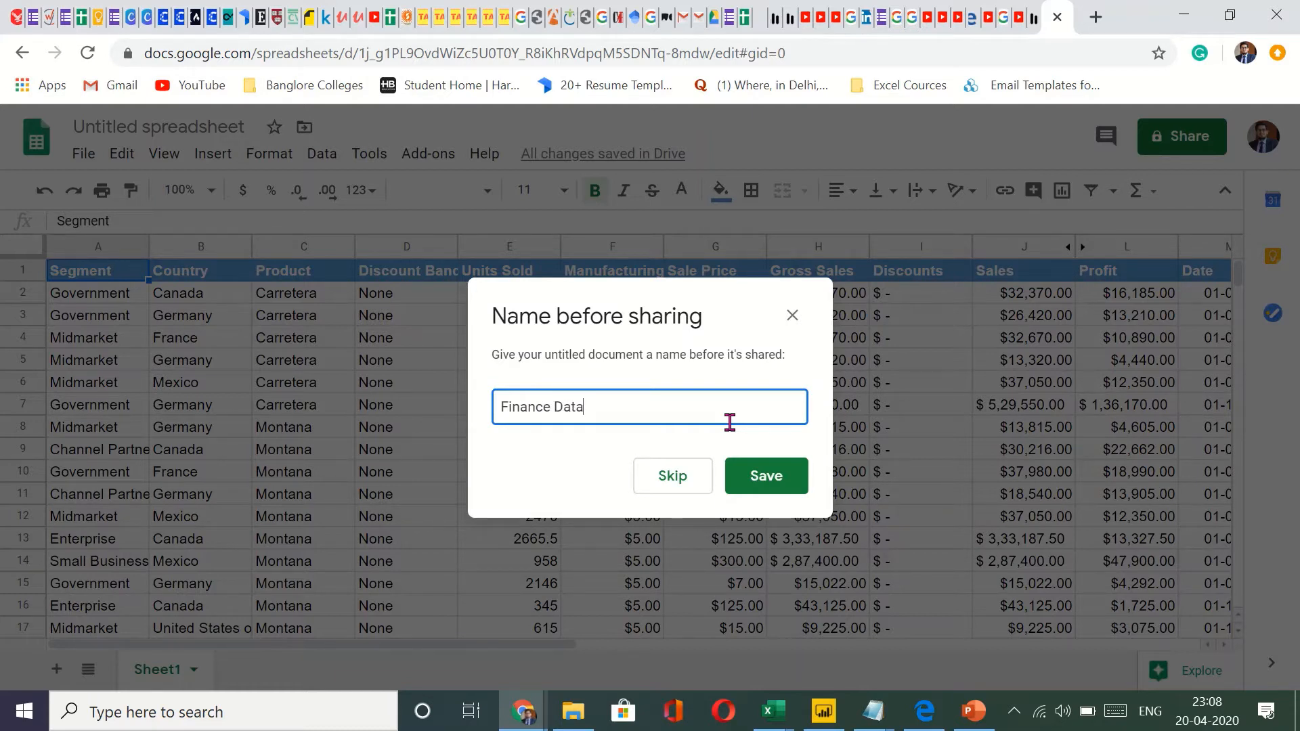
left_click(765, 475)
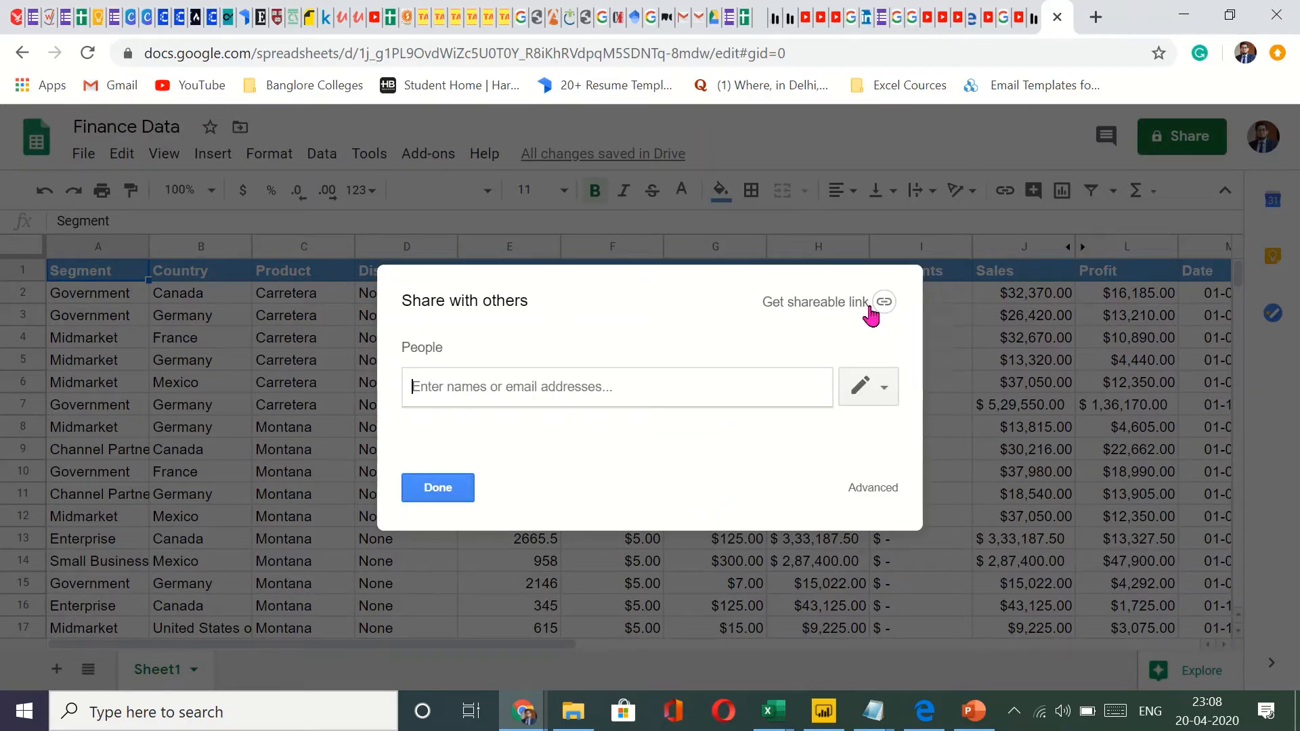
left_click(882, 302)
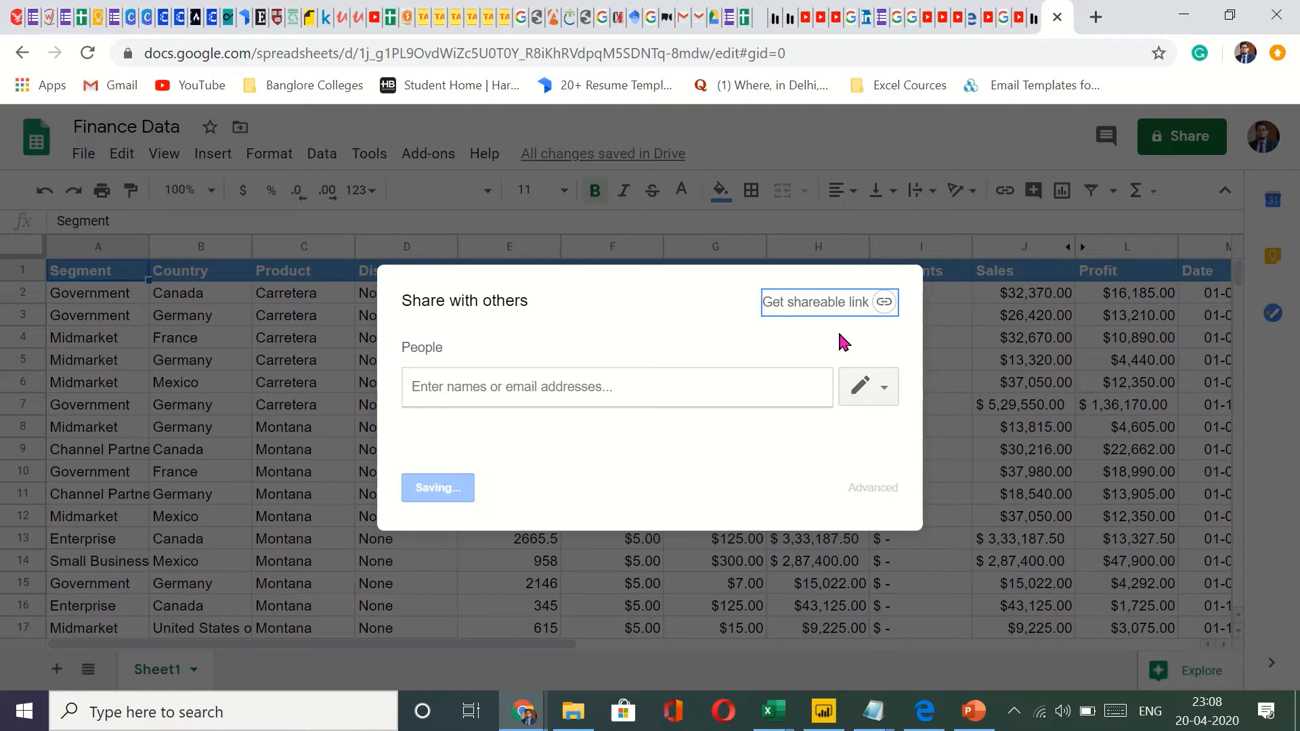
left_click(829, 302)
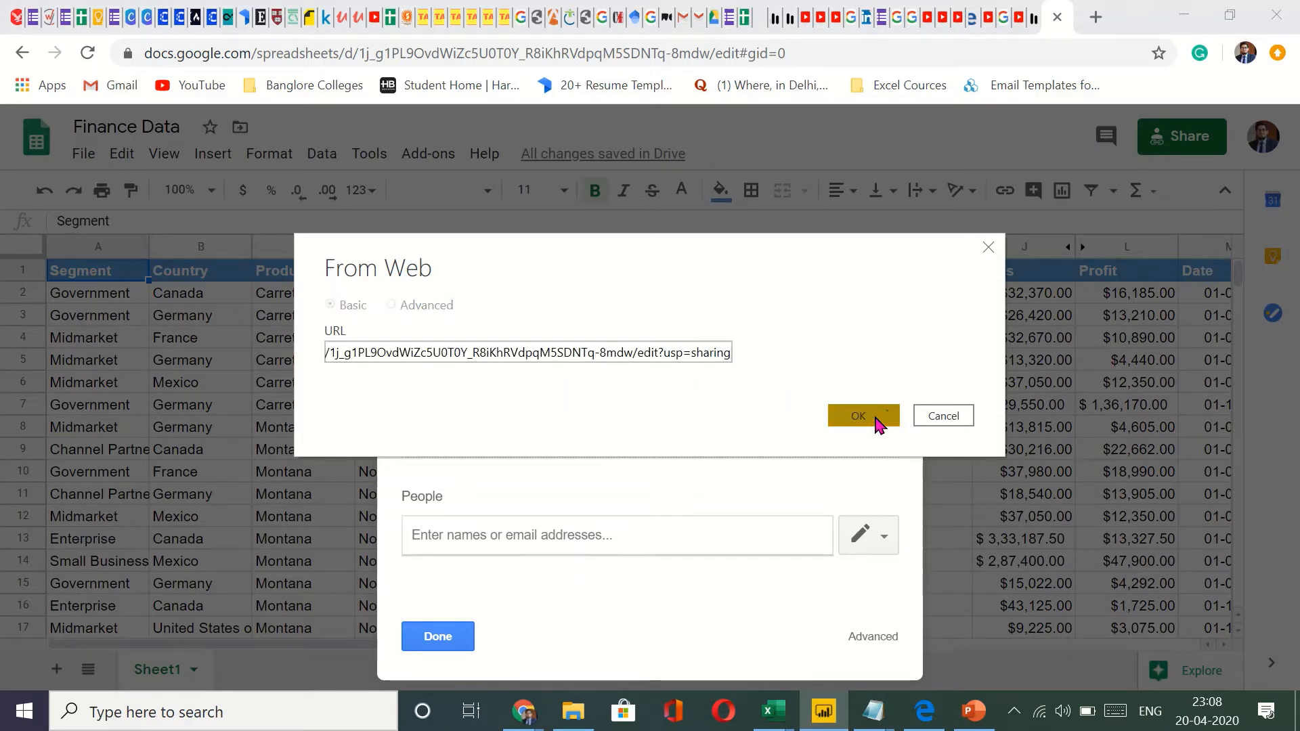
- Connect to the pasted Google Sheets share link so the Navigator opens
left_click(857, 415)
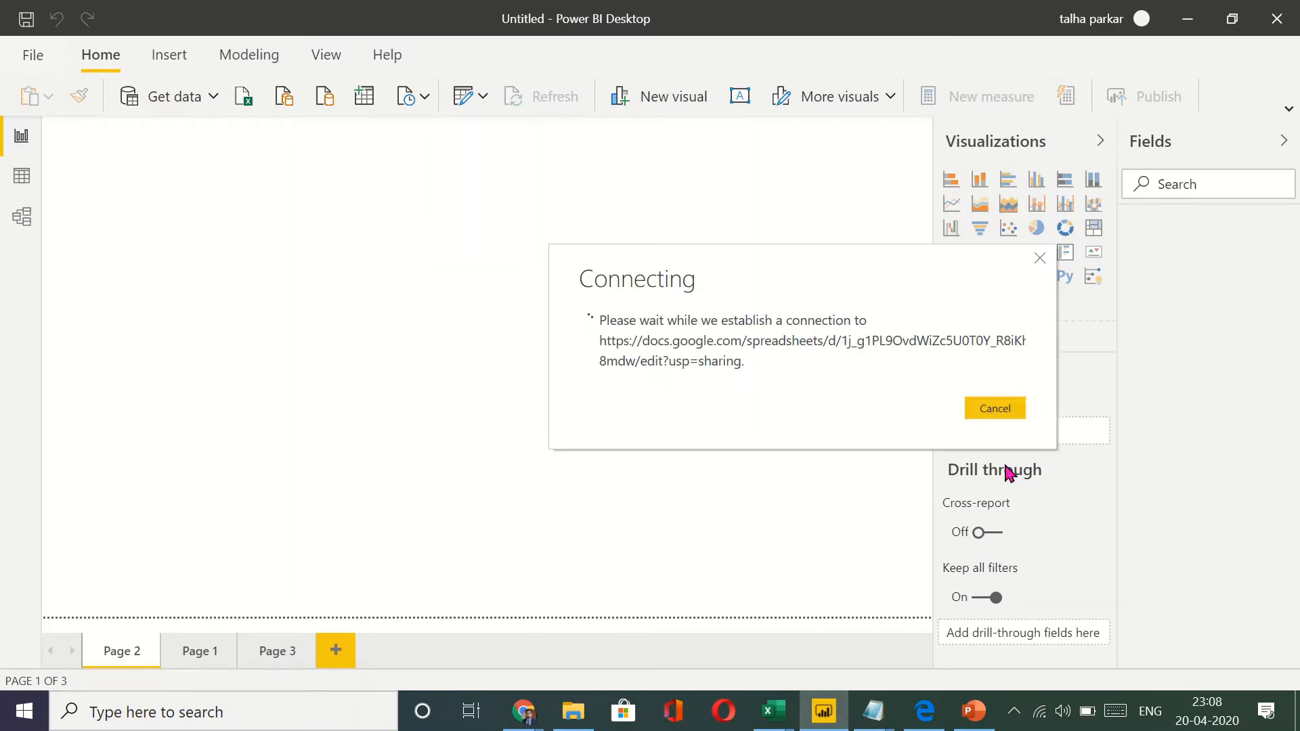
left_click(994, 408)
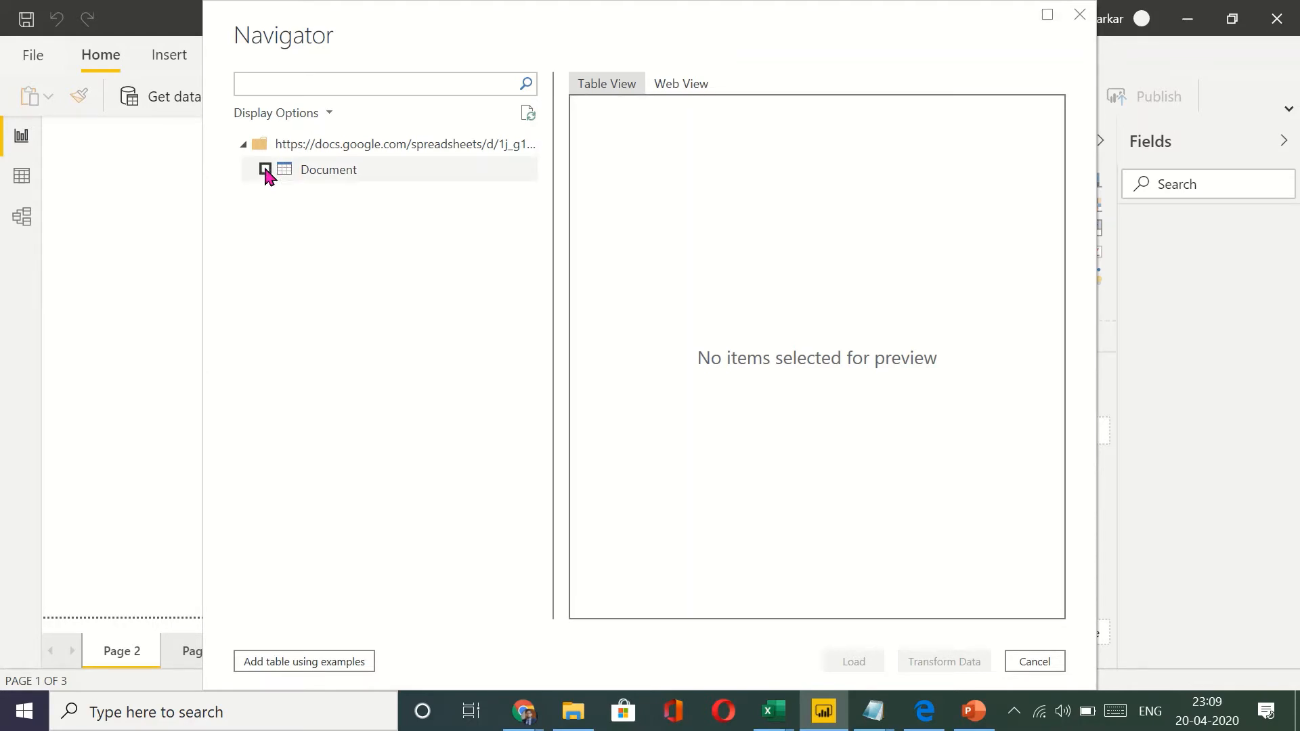
- Select the Document table in Navigator to preview its HTML element row
left_click(265, 169)
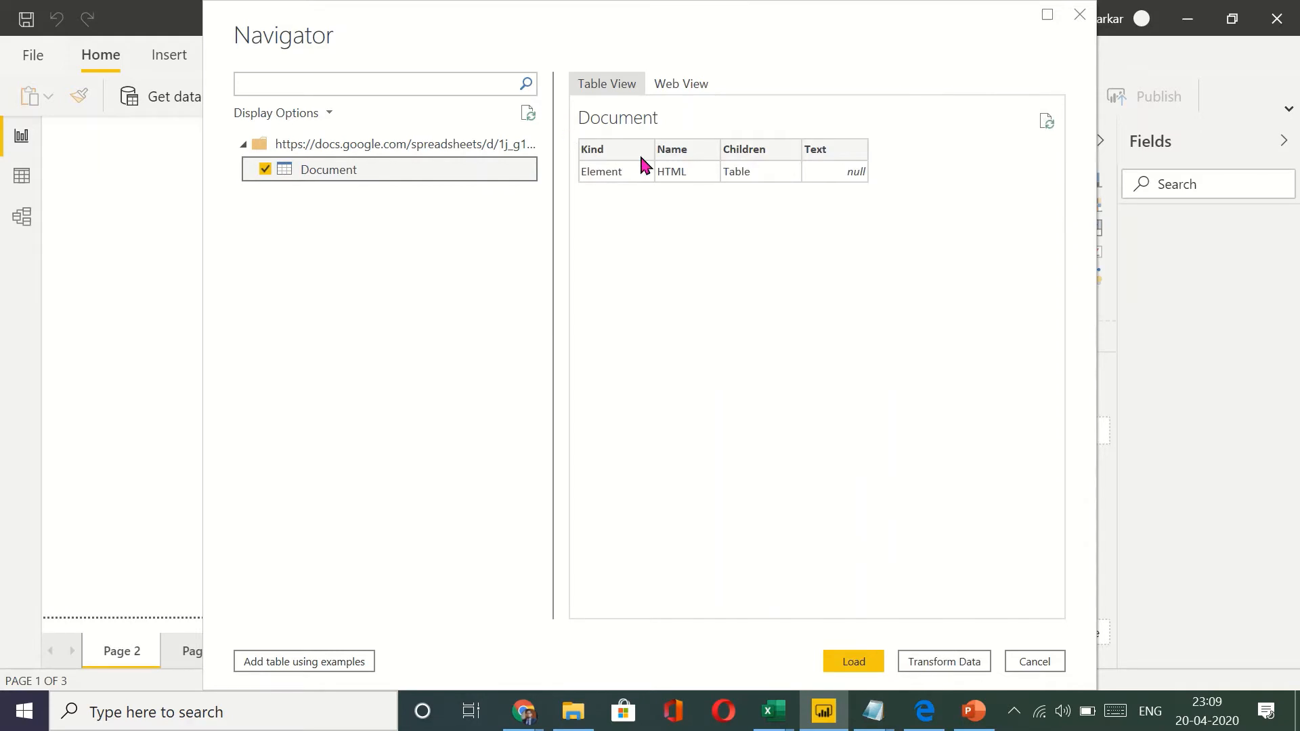
mouse_move(759, 181)
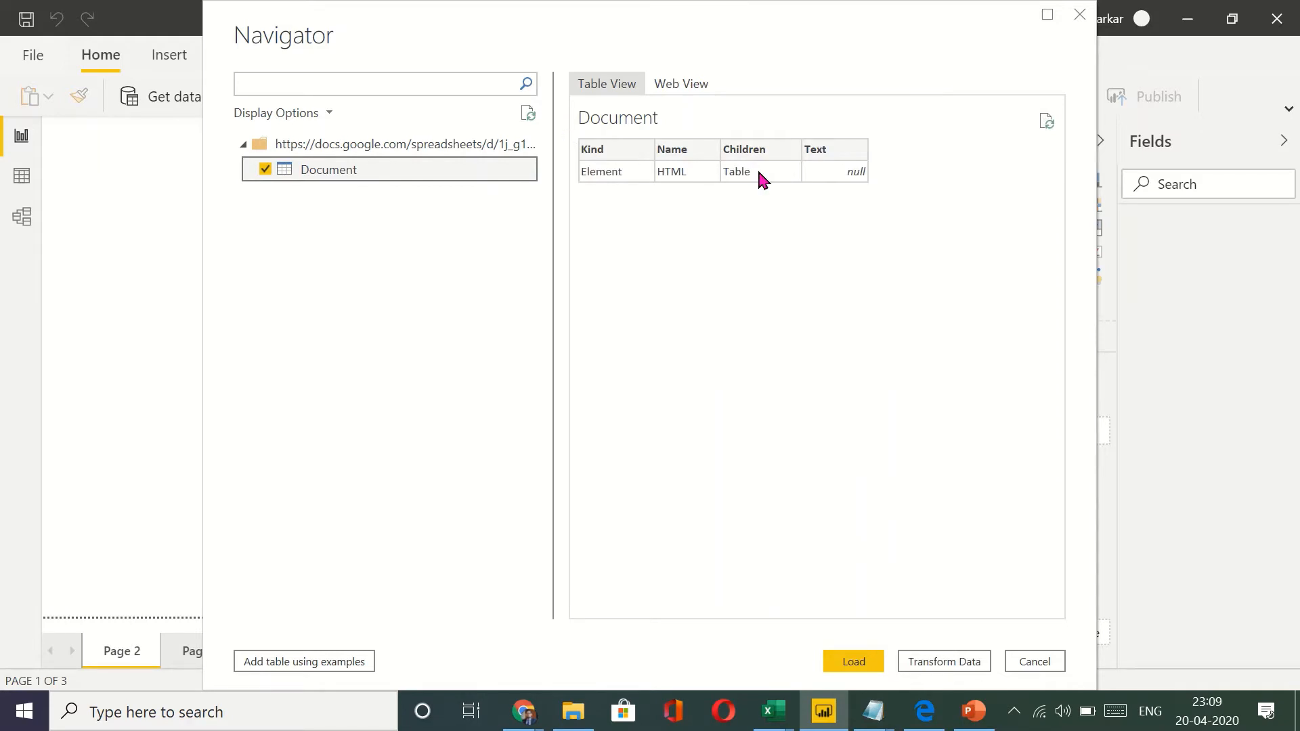
mouse_move(779, 190)
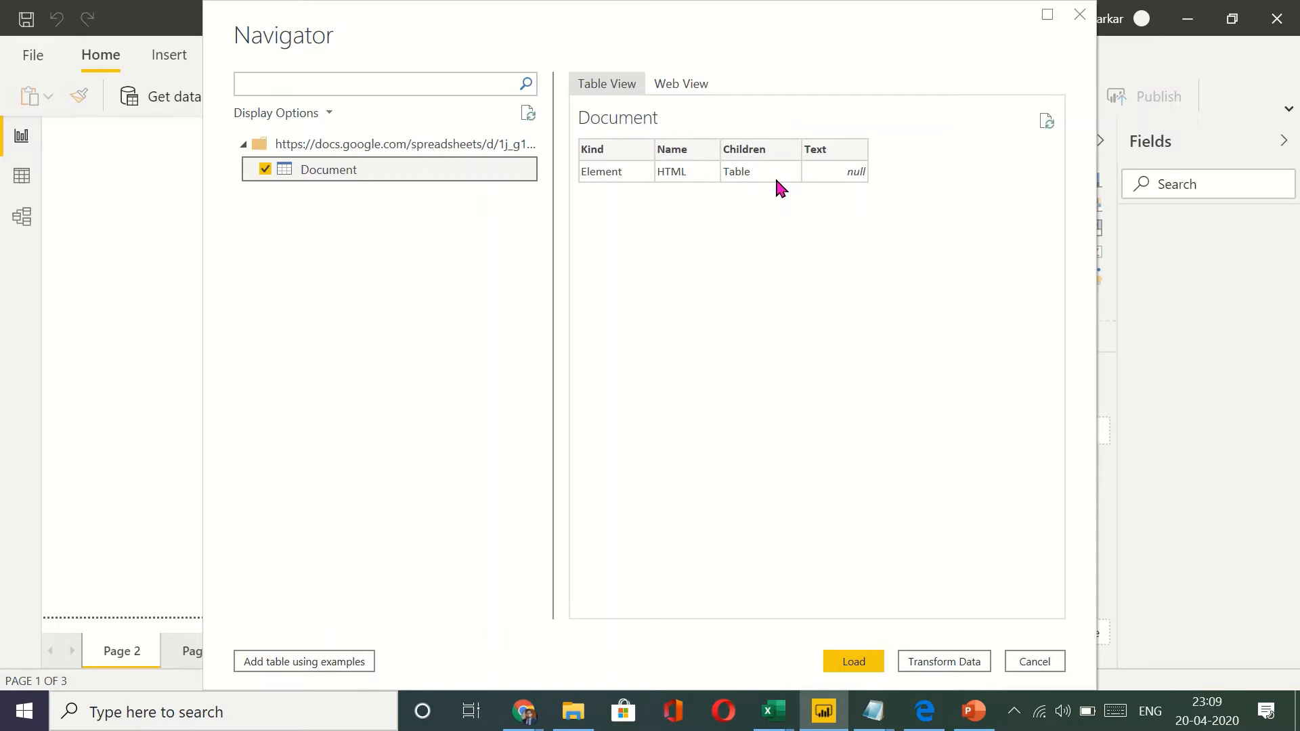
mouse_move(671, 324)
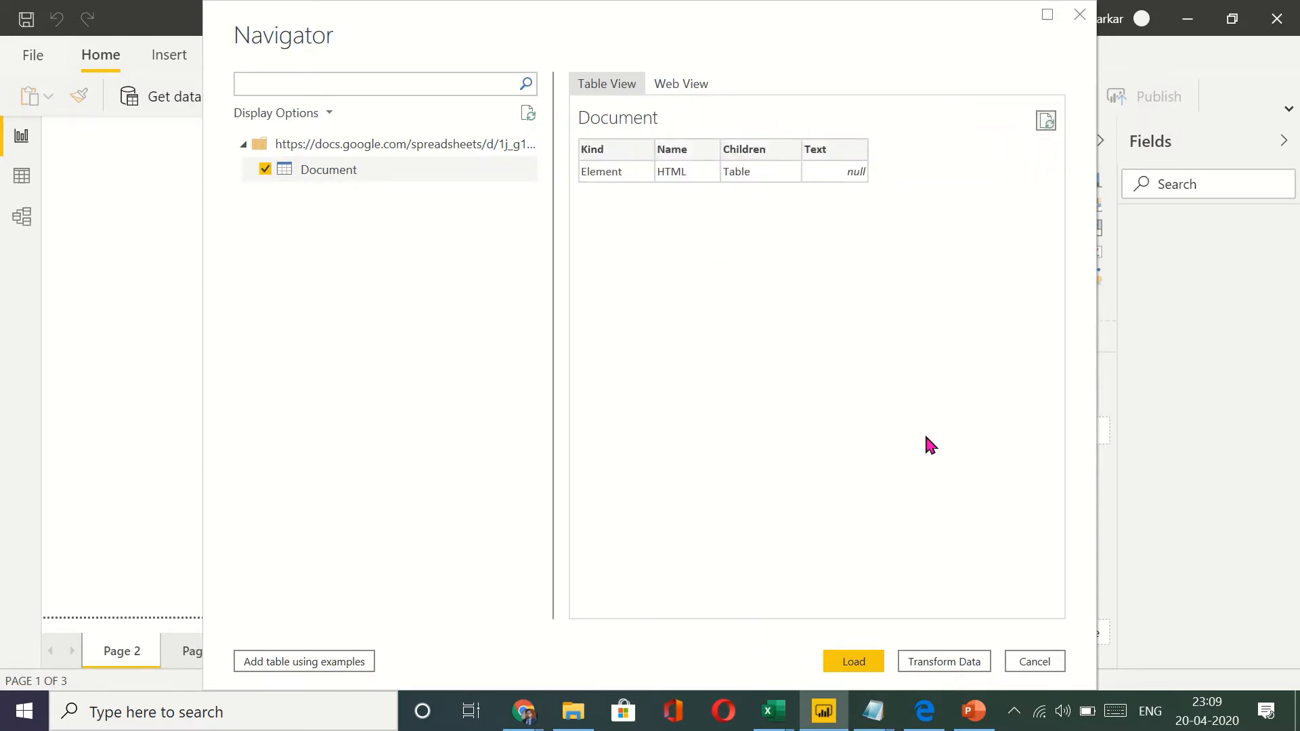
mouse_move(572, 103)
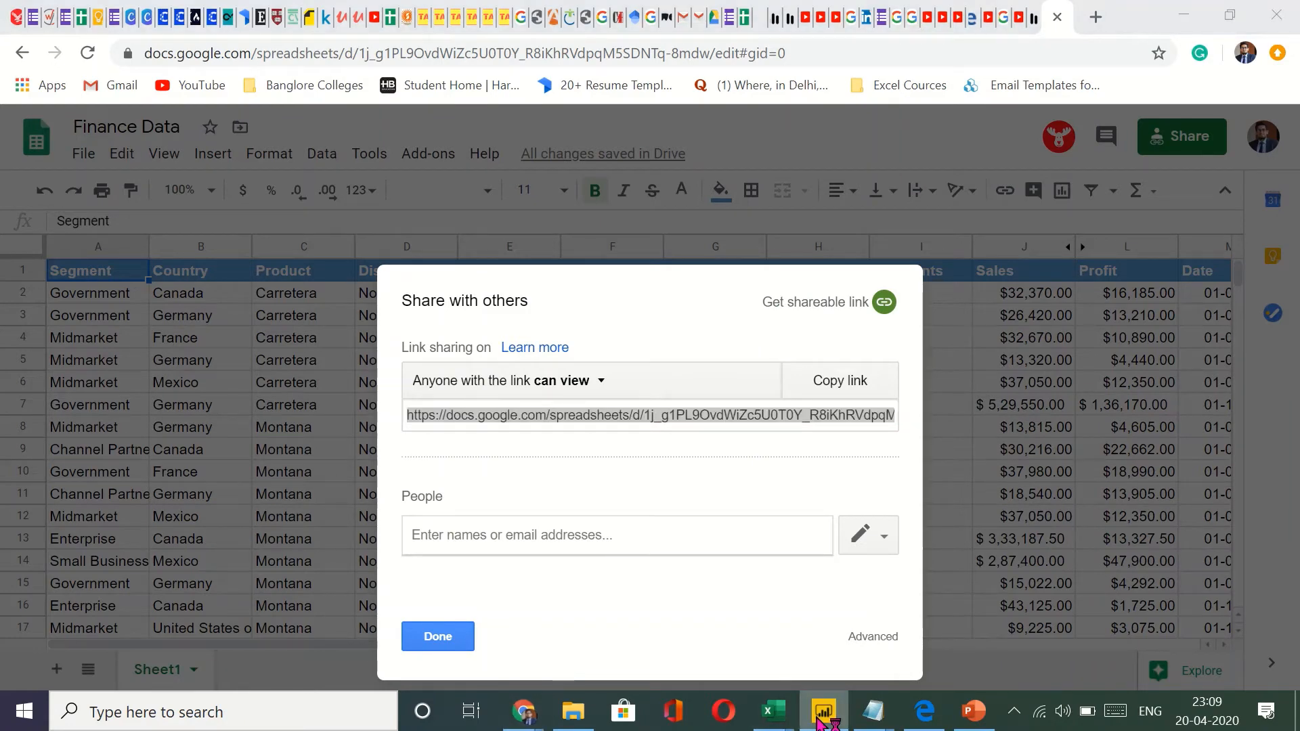
- Return to Power BI Desktop showing the Document table's Kind, Name and Text fields
left_click(824, 710)
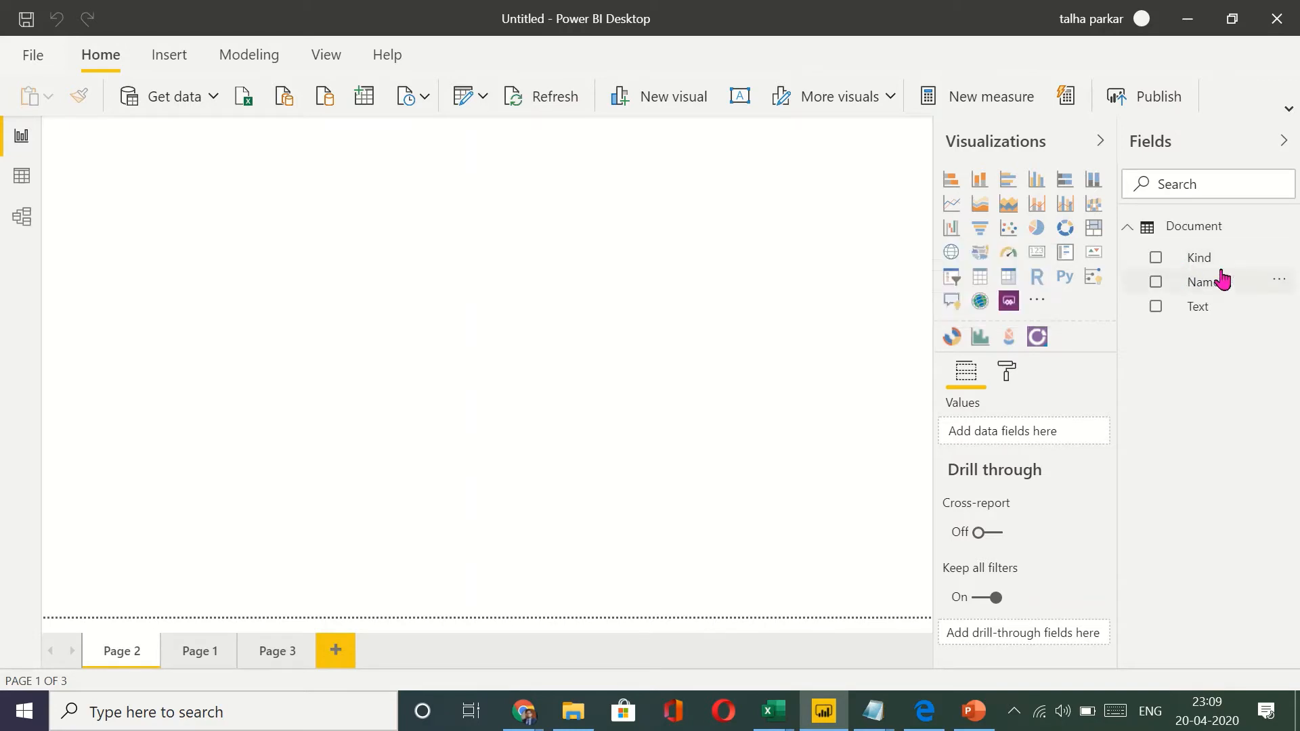
mouse_move(1218, 297)
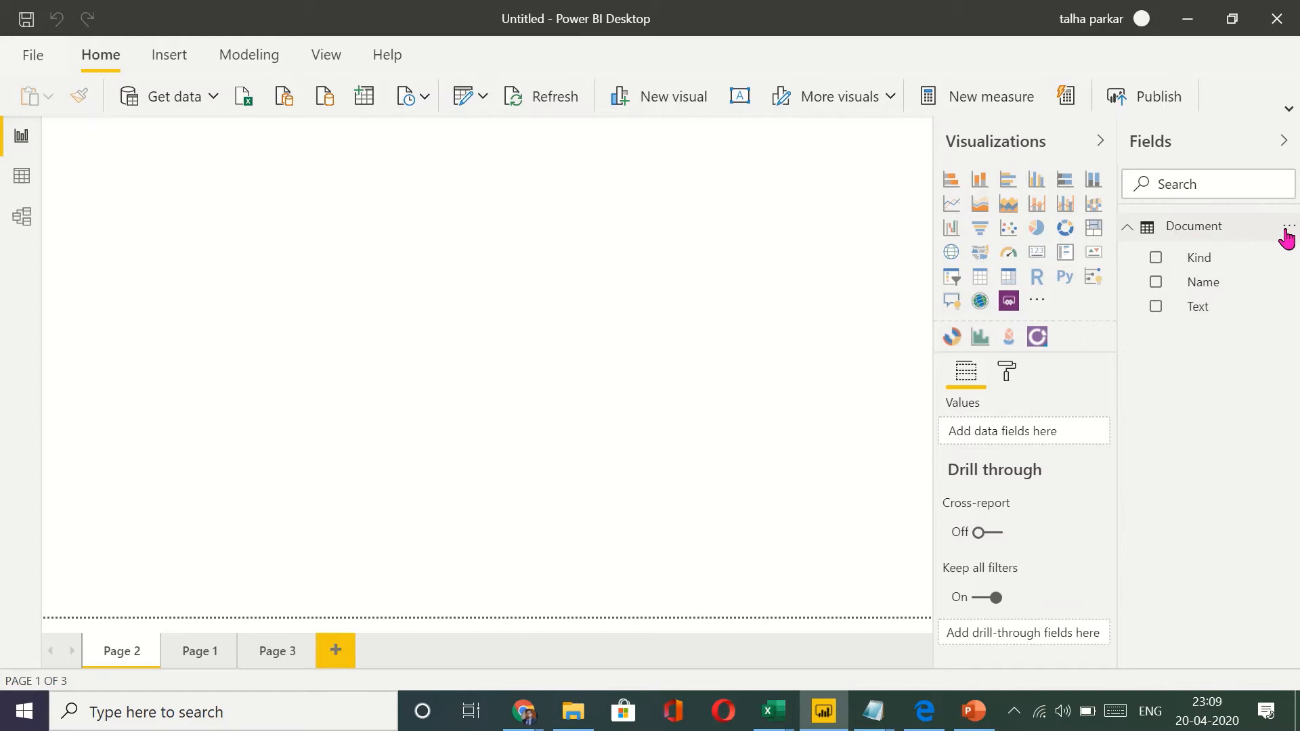
- Delete the Document table from the report and begin a new web import
left_click(1271, 226)
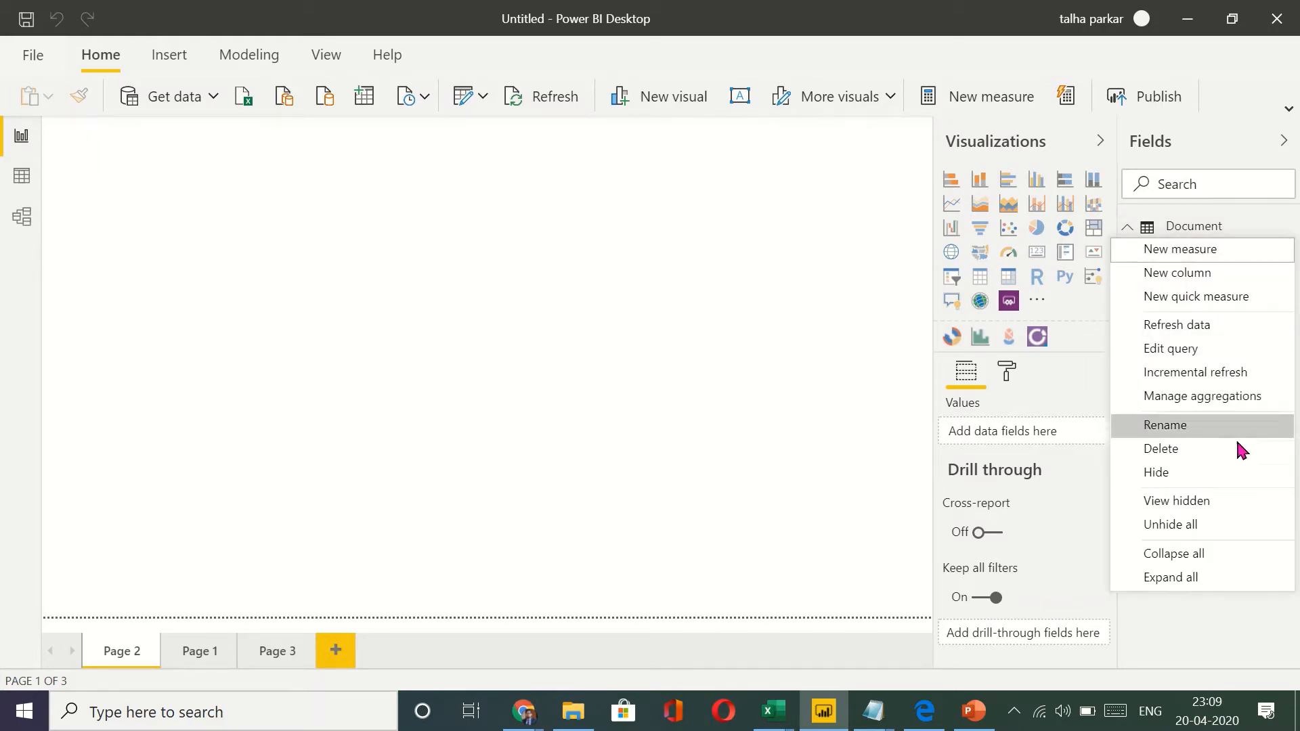
left_click(1160, 449)
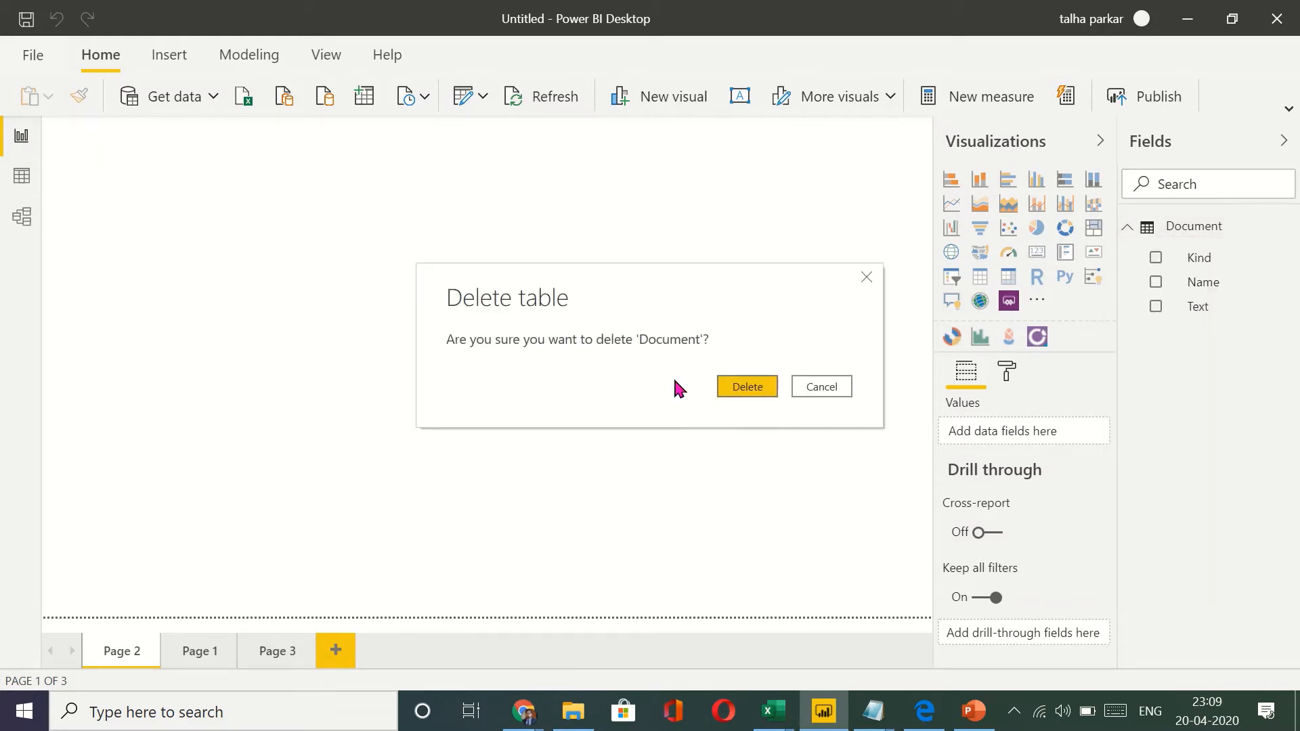
left_click(746, 387)
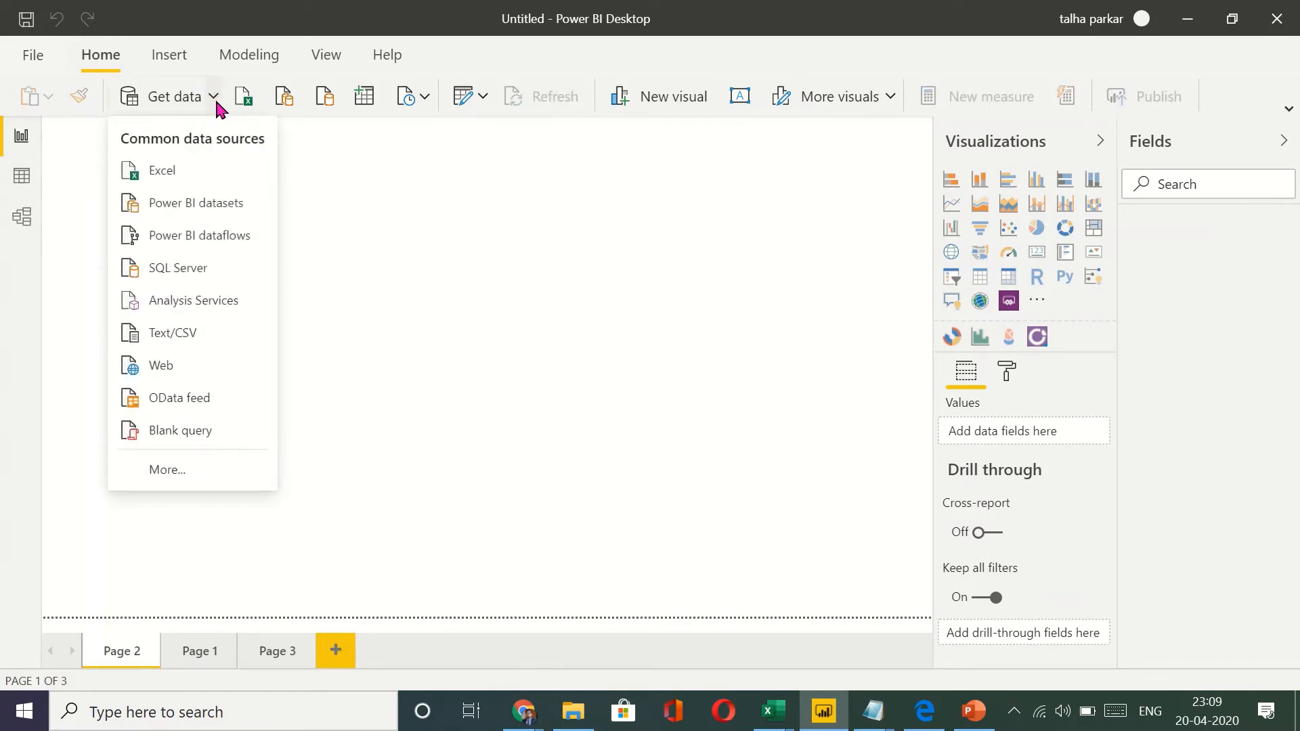
mouse_move(197, 364)
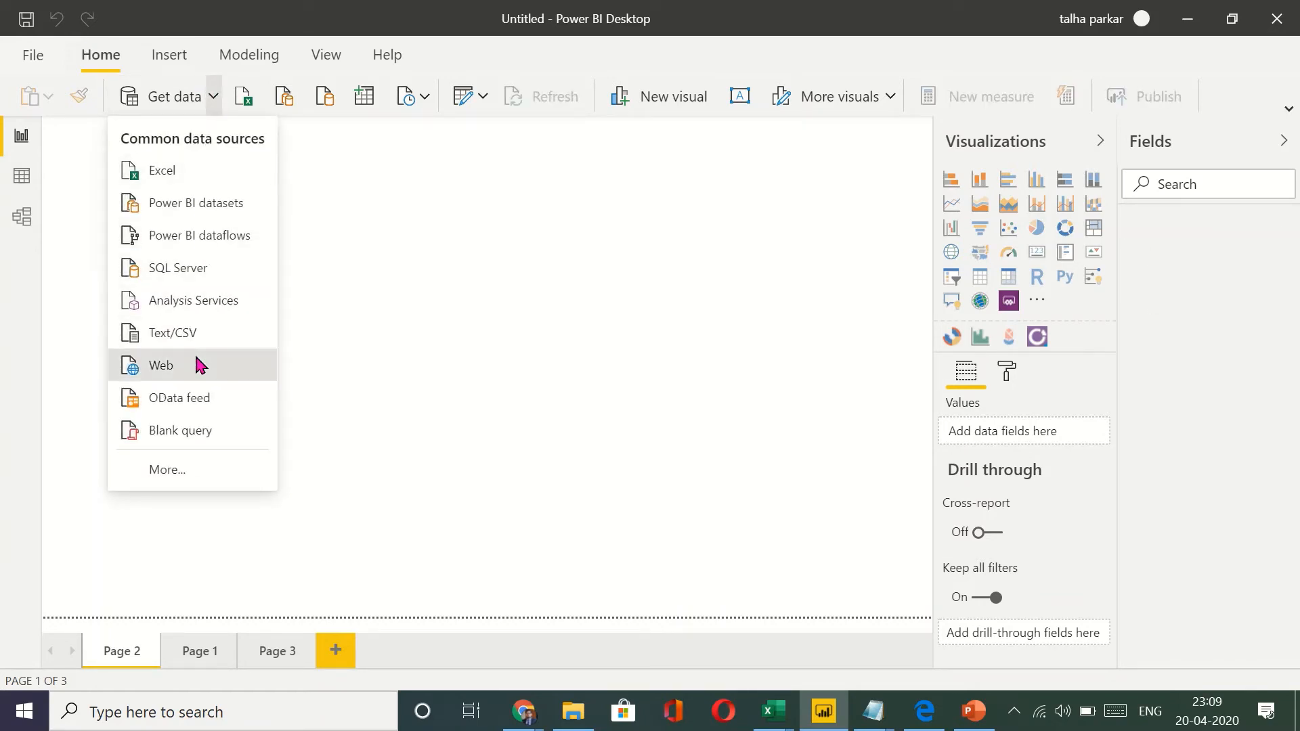
left_click(161, 365)
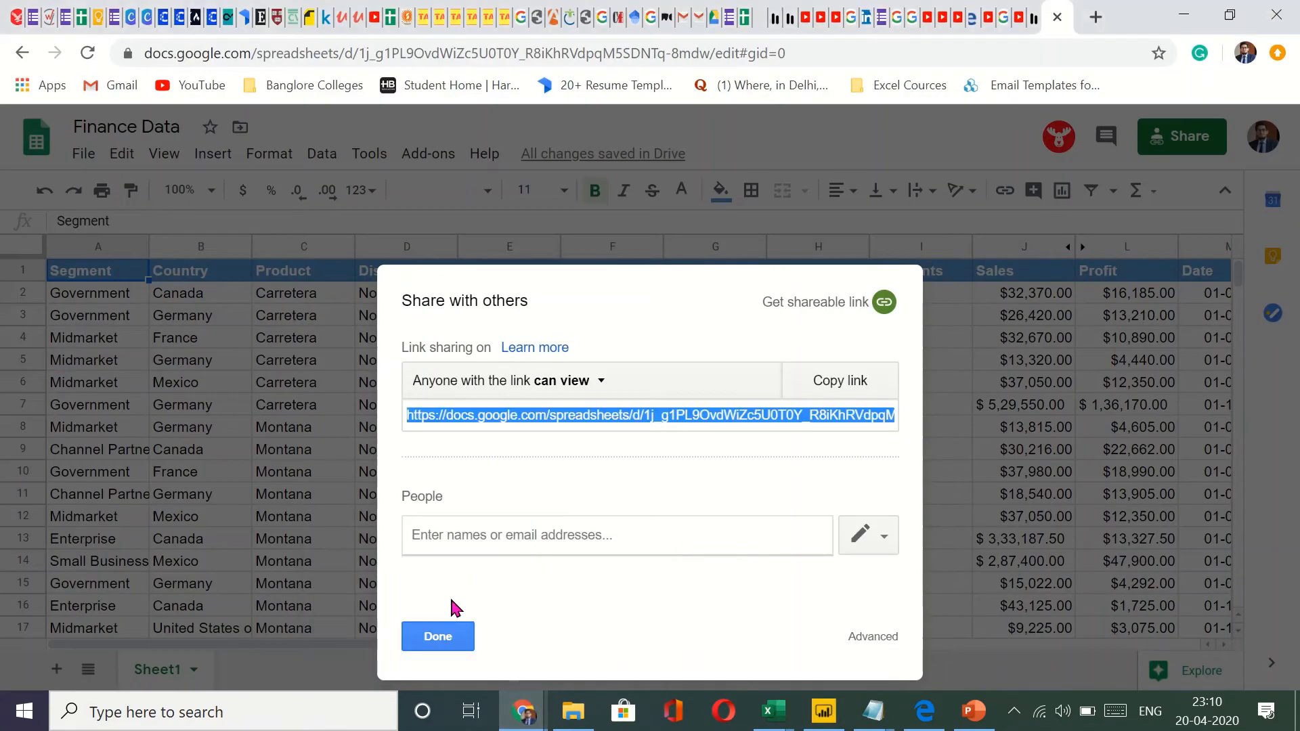
- Publish Finance Data to the web in Microsoft Excel (.xlsx) format
left_click(437, 636)
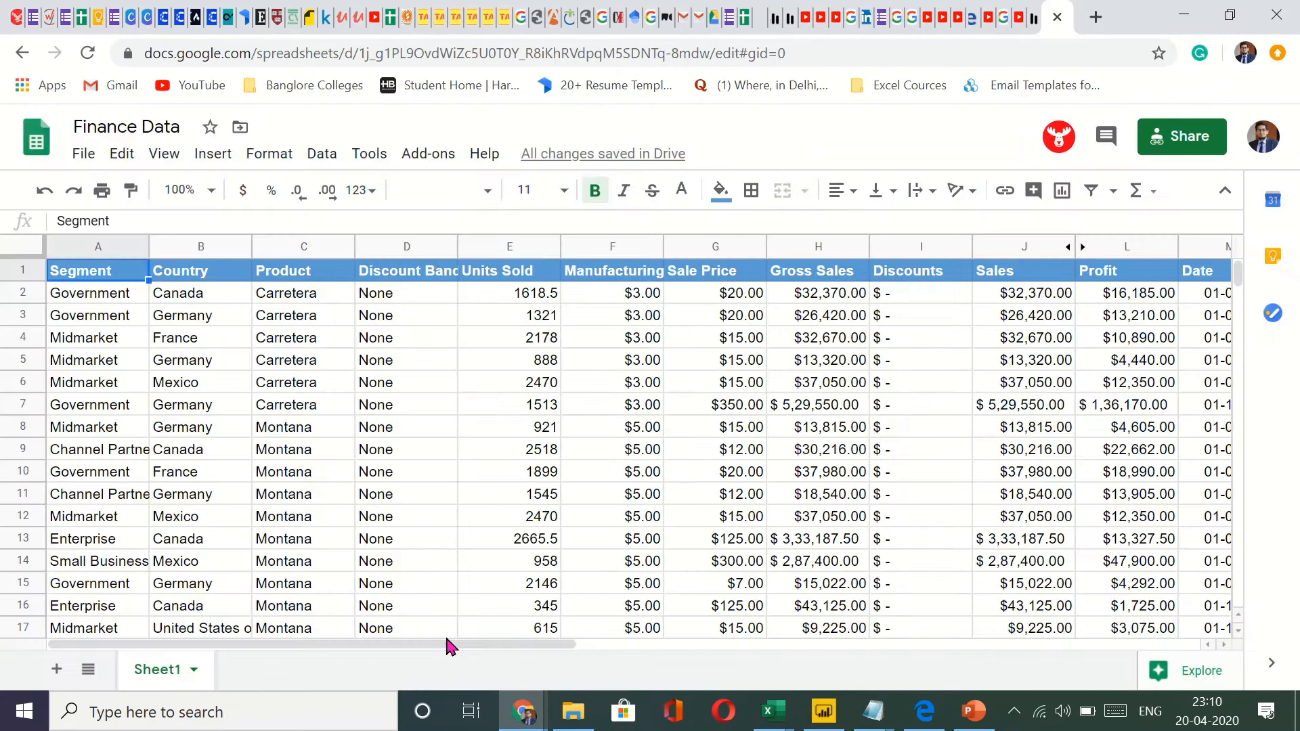
mouse_move(83, 154)
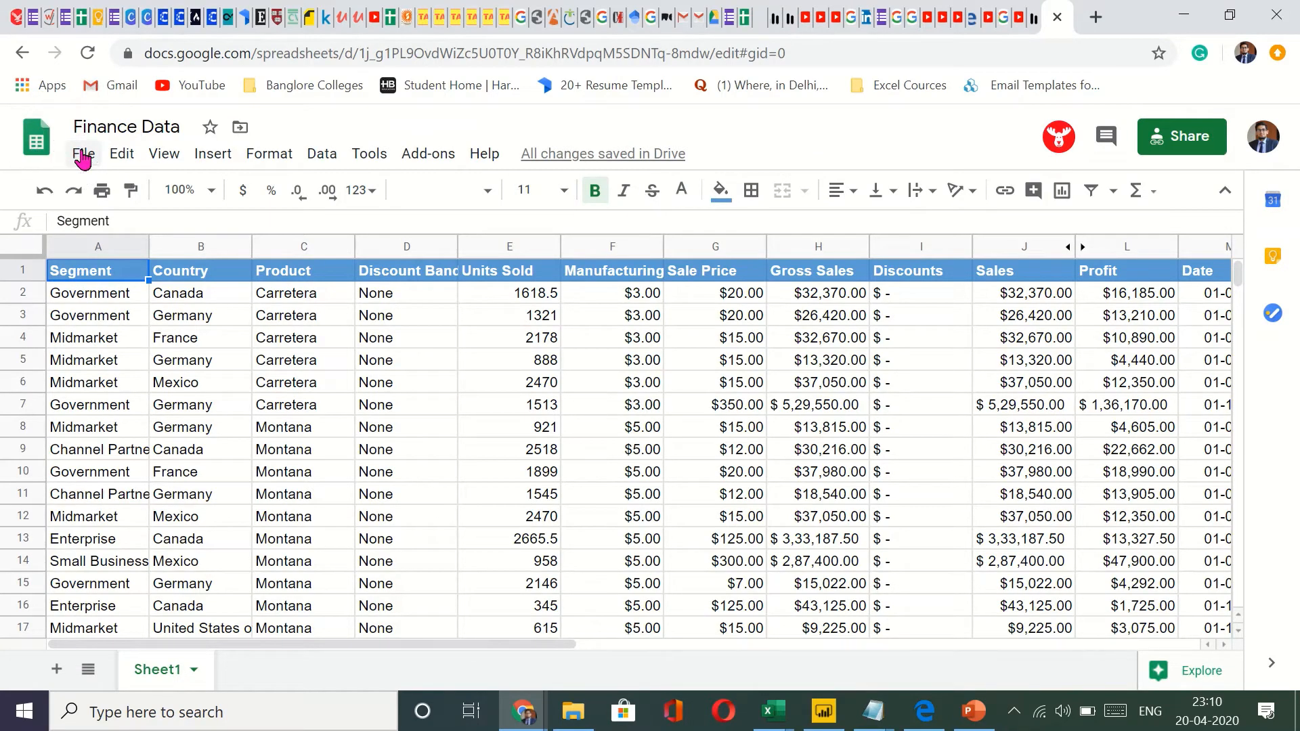
left_click(82, 153)
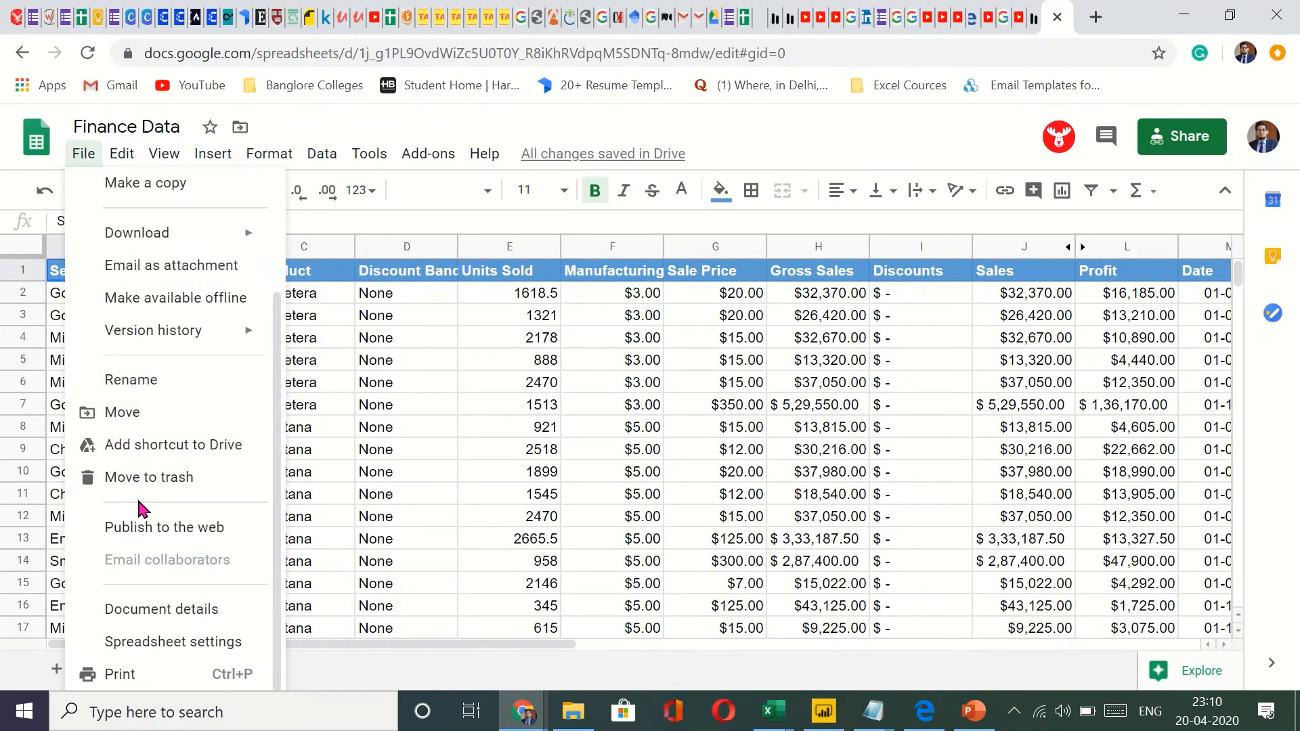
mouse_move(144, 527)
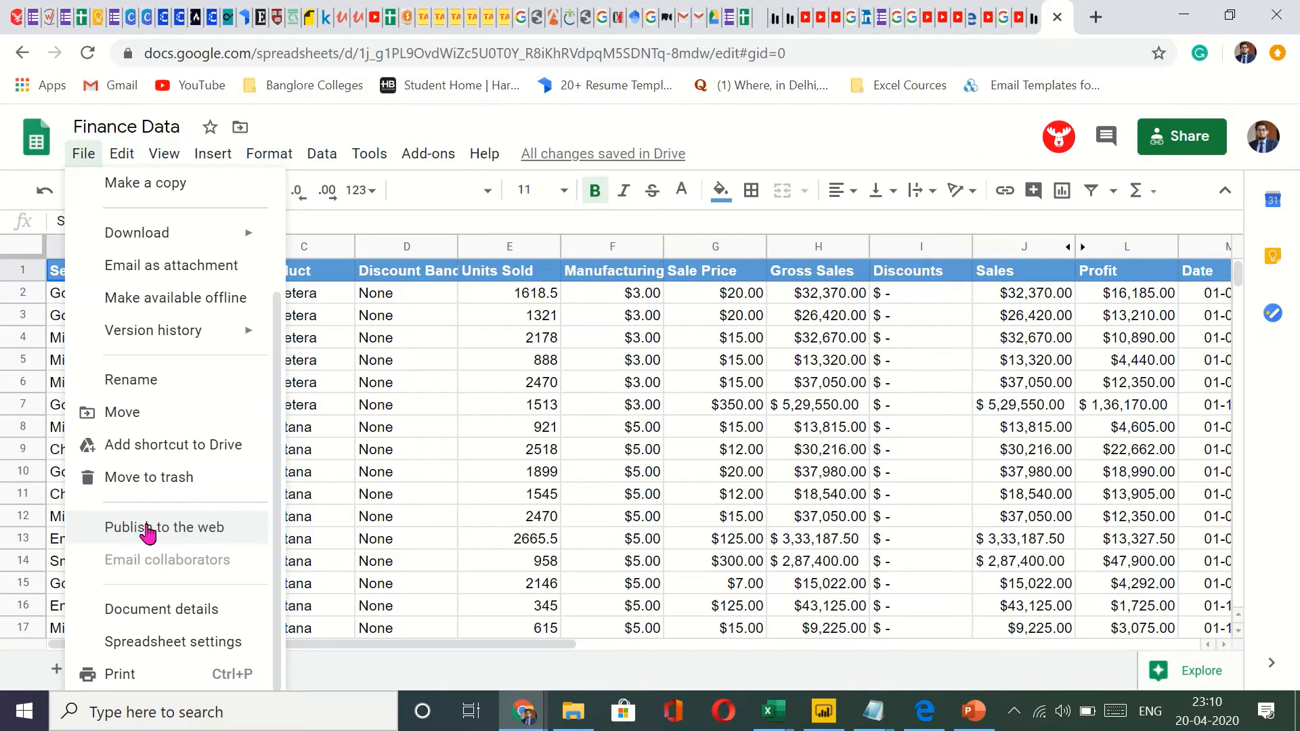
left_click(163, 528)
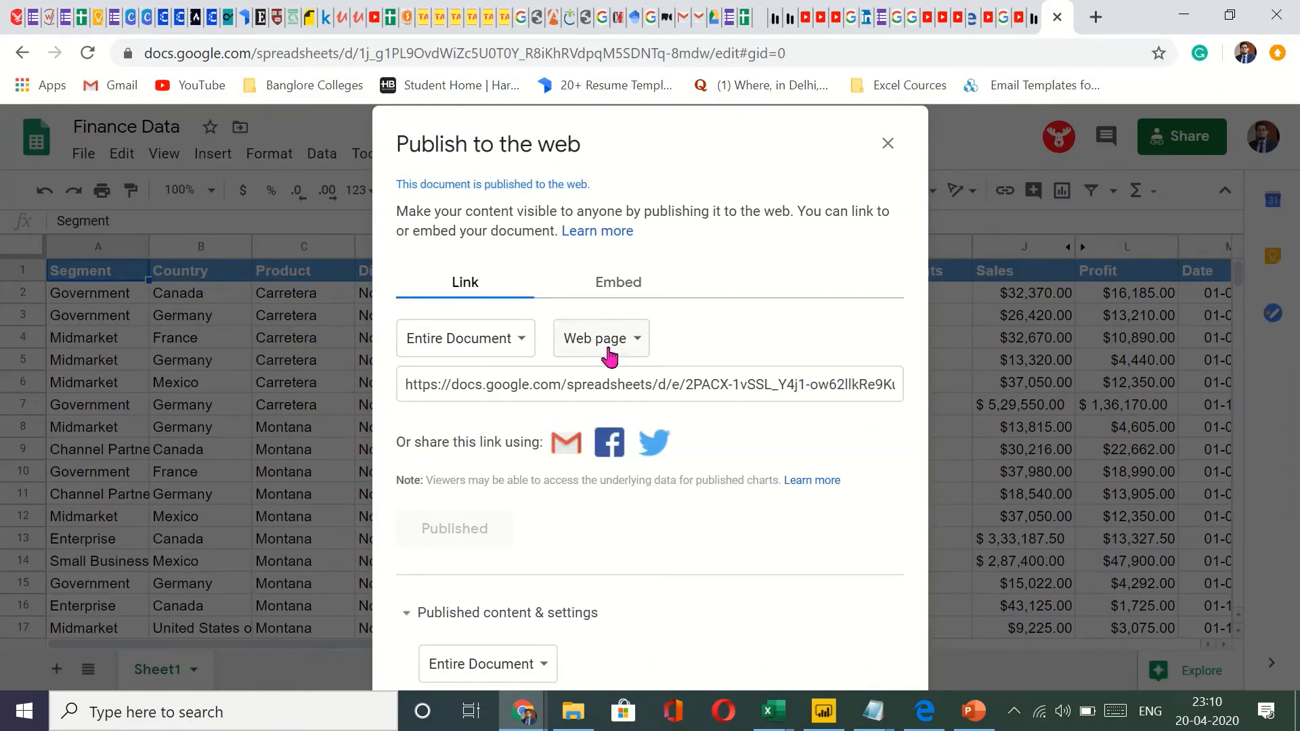
left_click(601, 338)
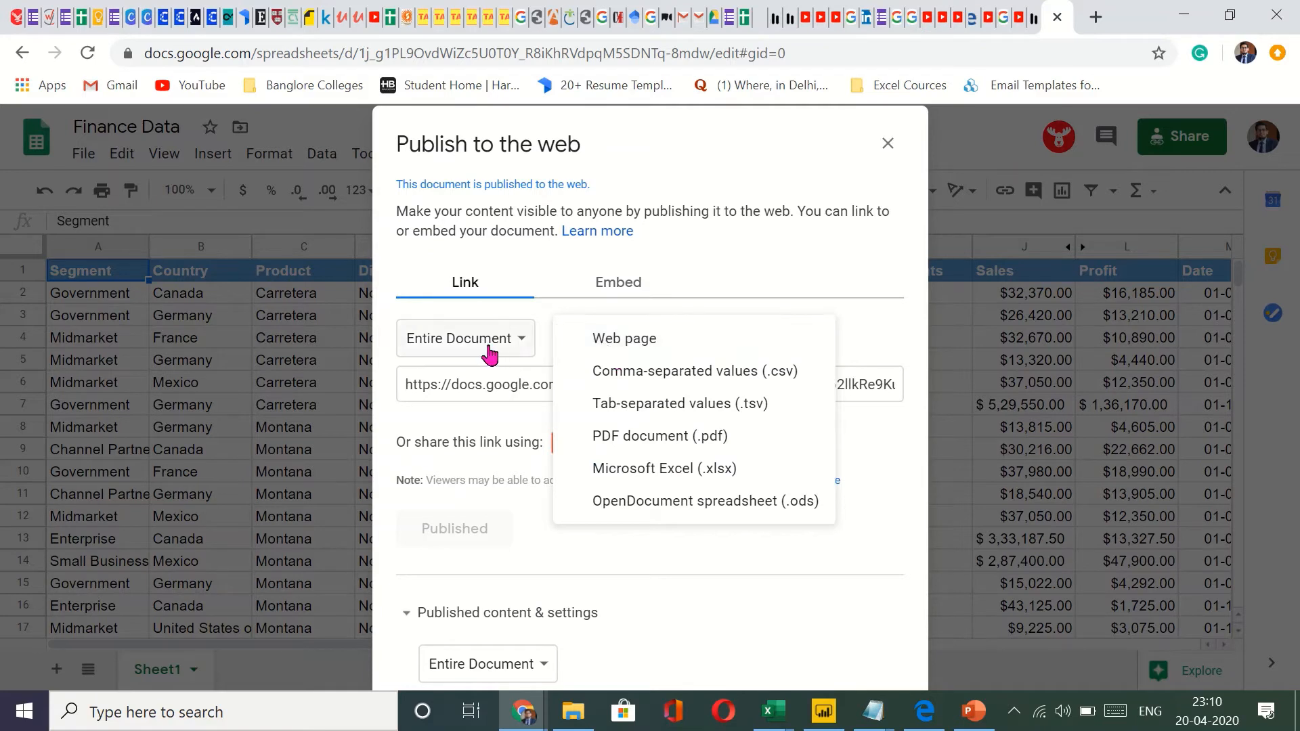
mouse_move(736, 425)
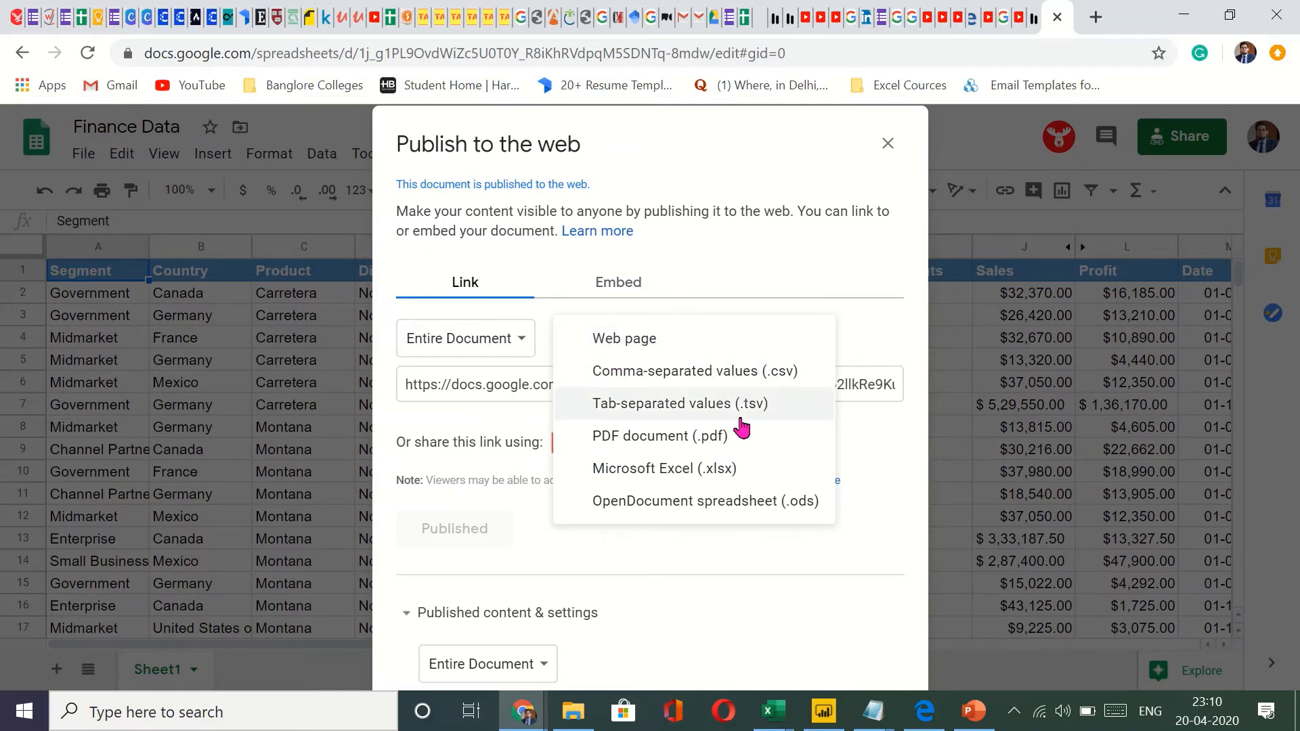
left_click(664, 468)
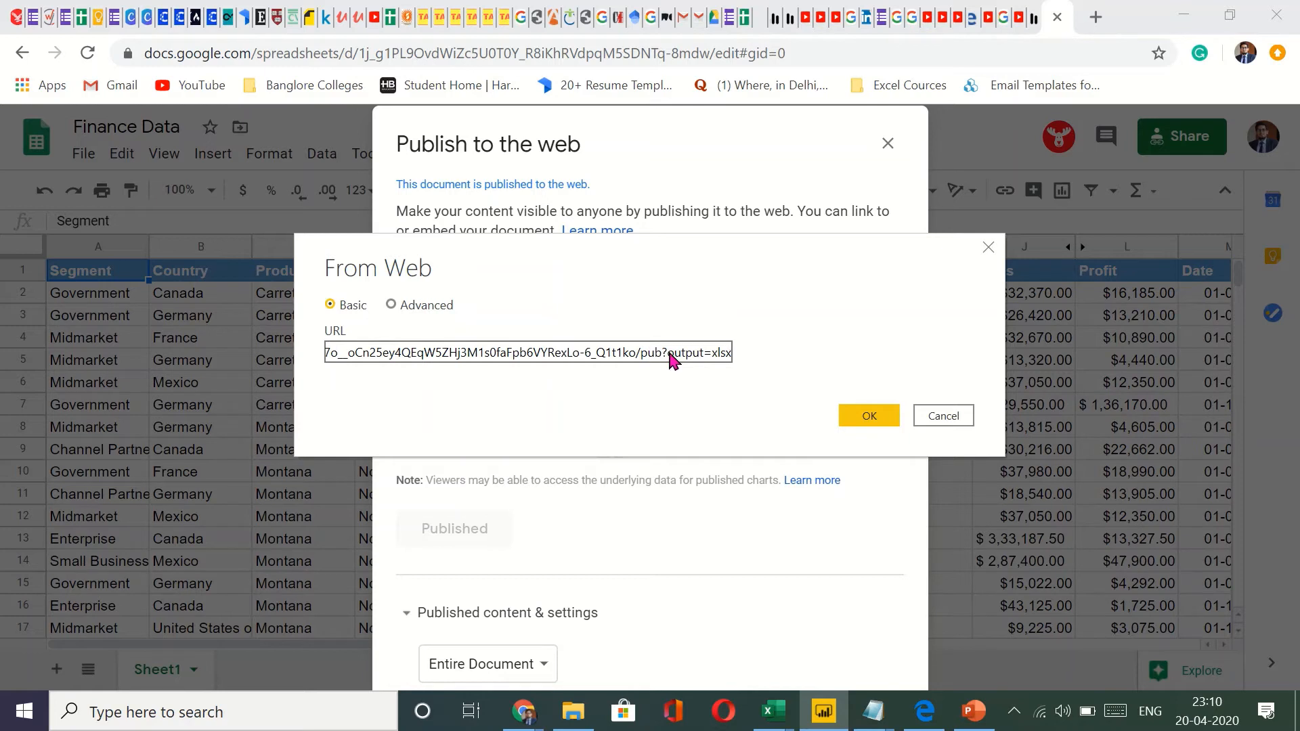
mouse_move(709, 375)
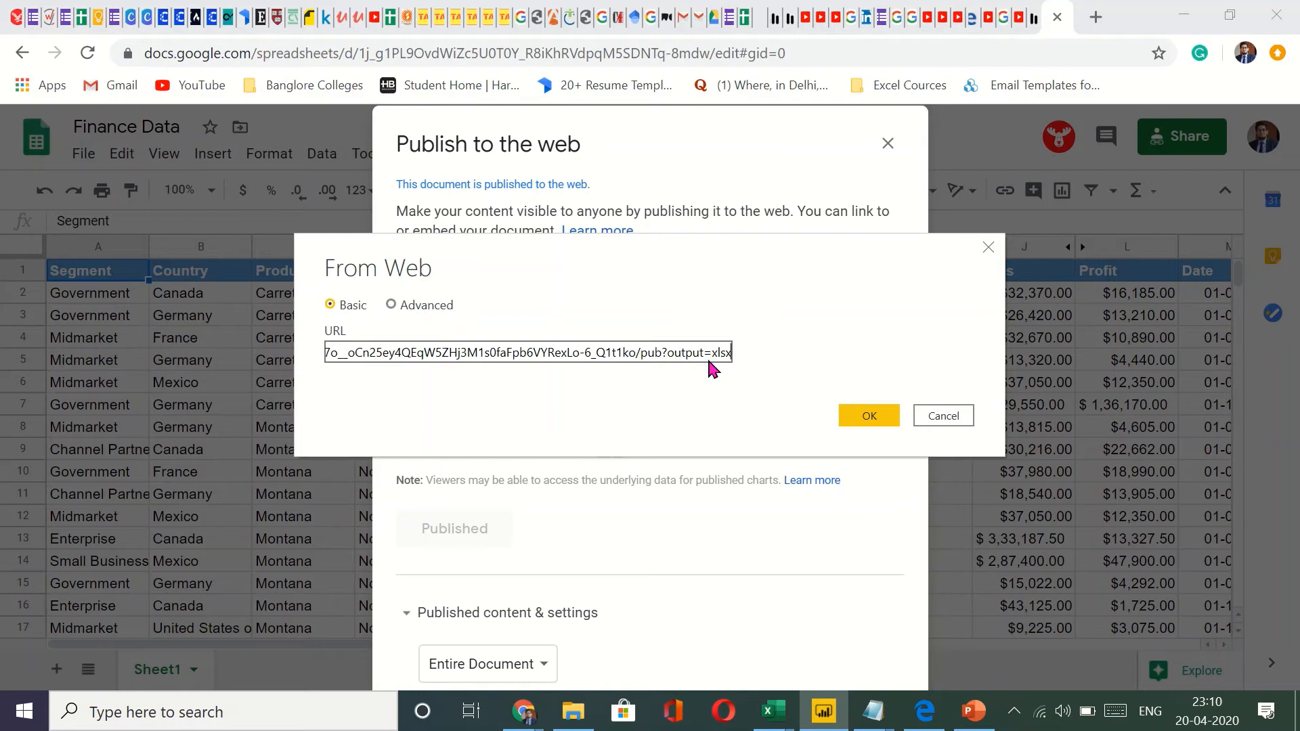
mouse_move(368, 359)
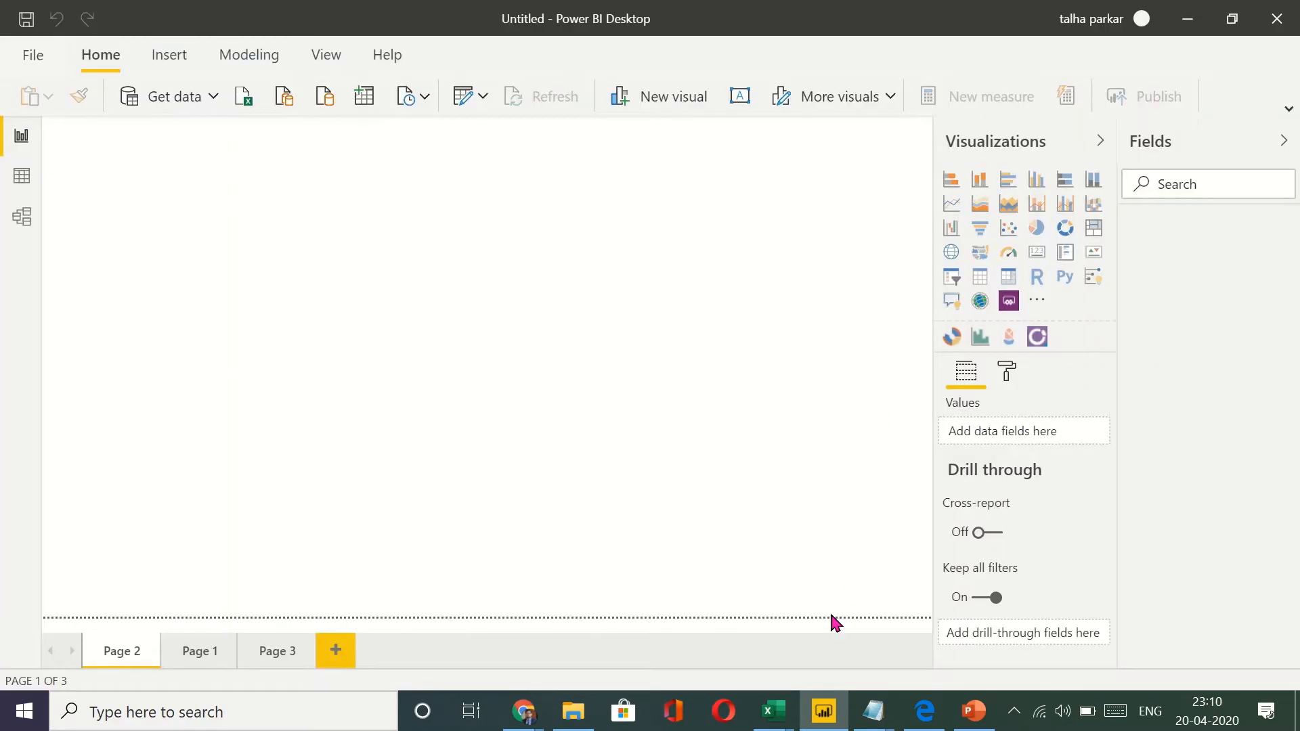
mouse_move(659, 397)
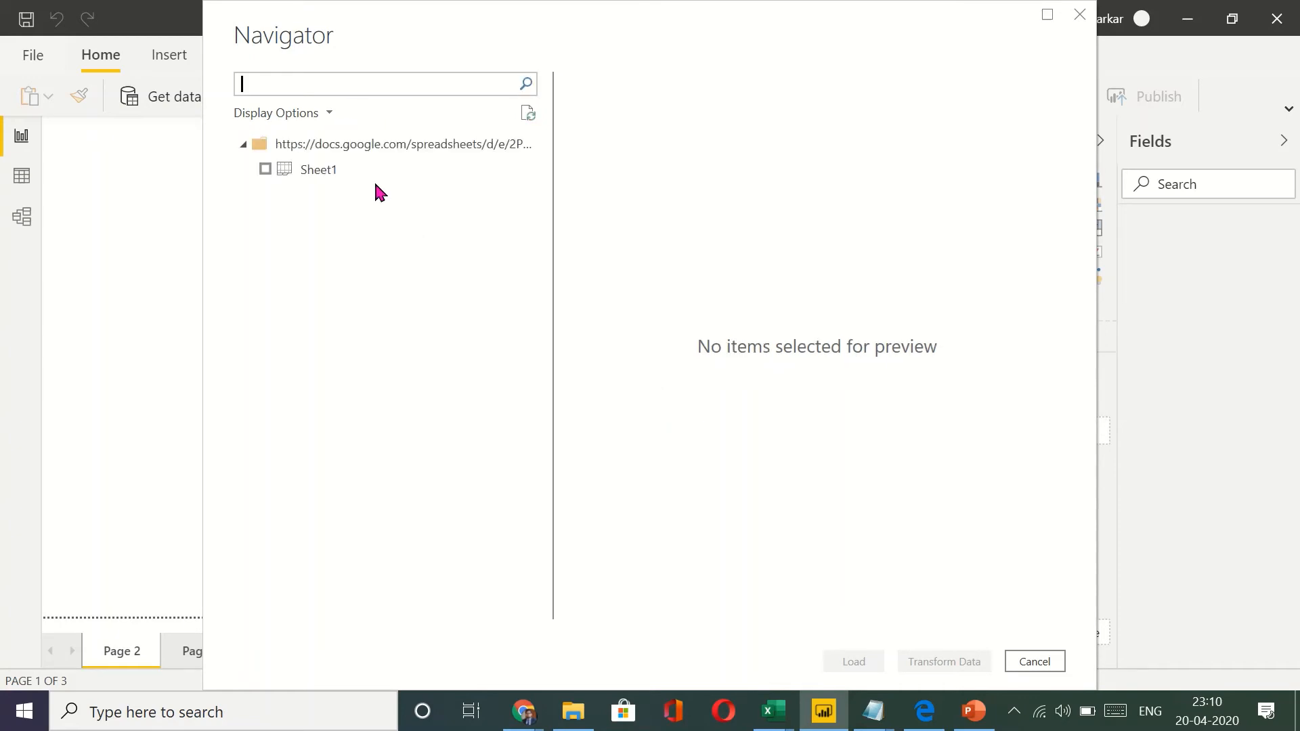
- Select Sheet1 in Navigator and load it into the report
left_click(265, 169)
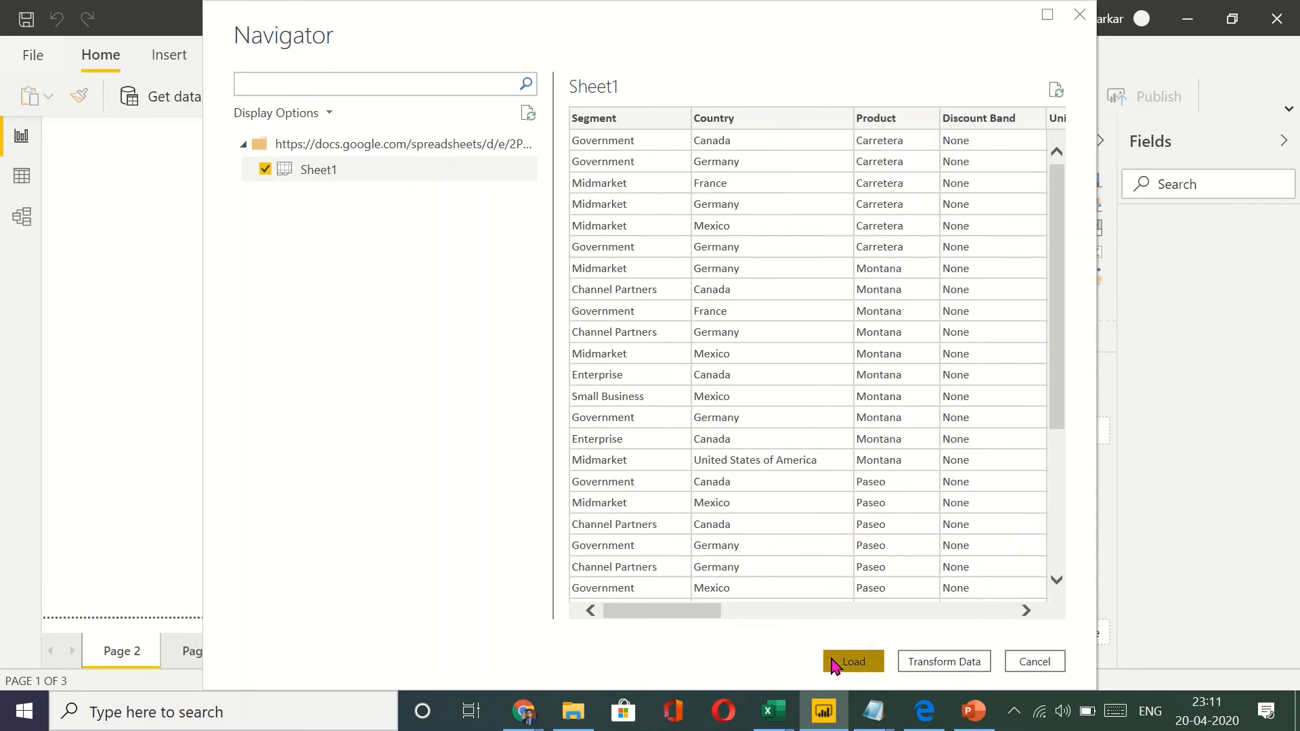
left_click(852, 661)
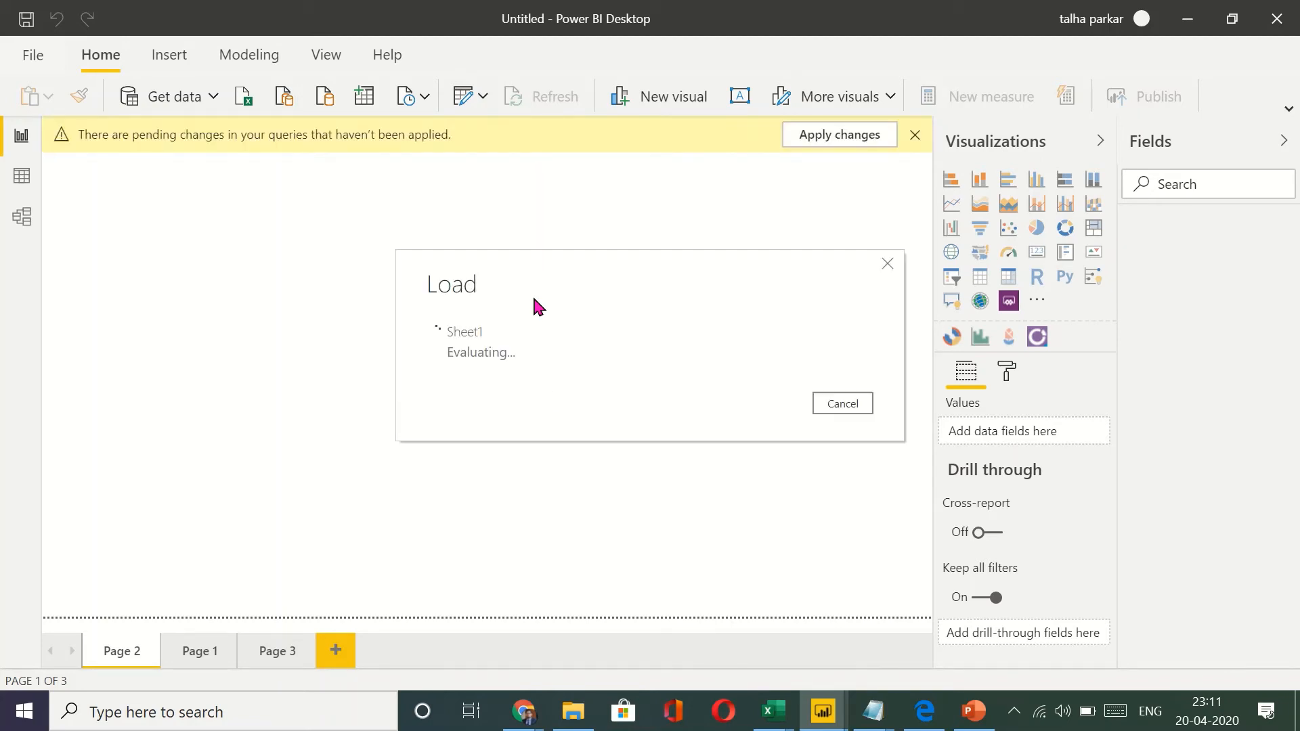
mouse_move(826, 310)
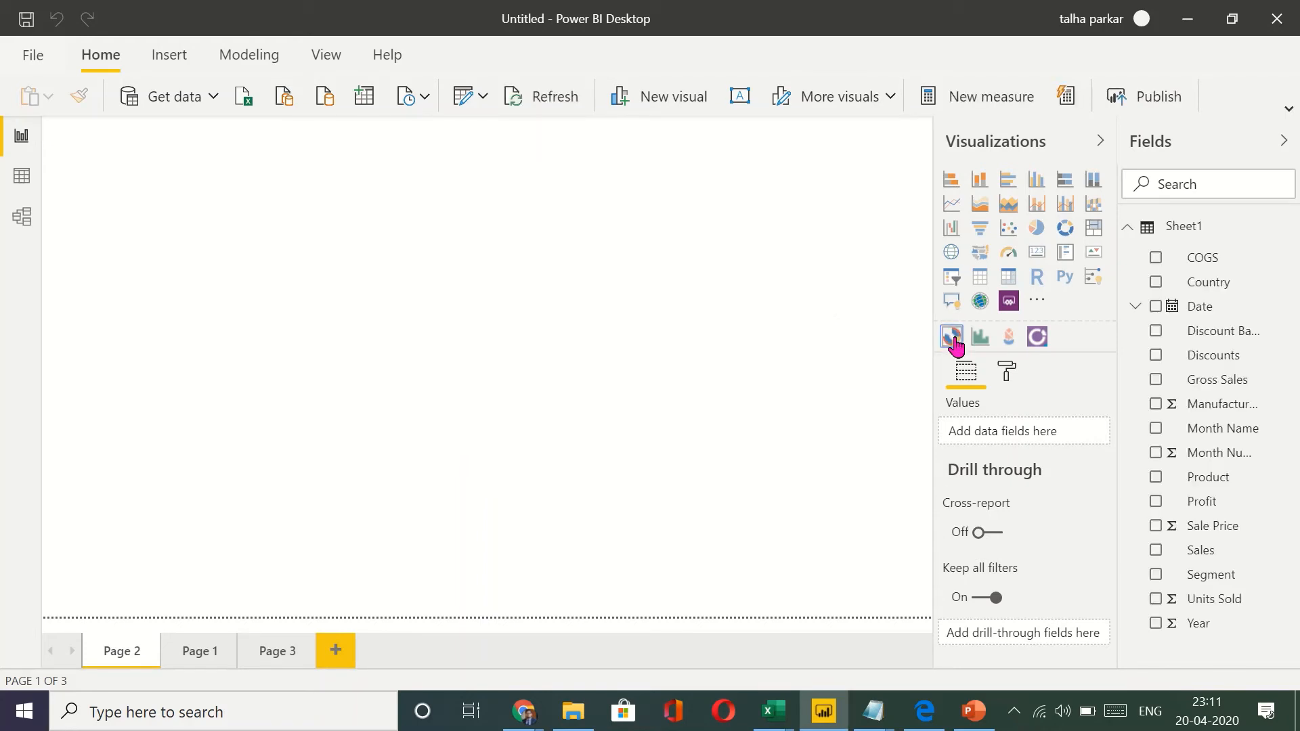
- Add a donut chart of Sale Price grouped by Country, then Segment, then Product
left_click(950, 336)
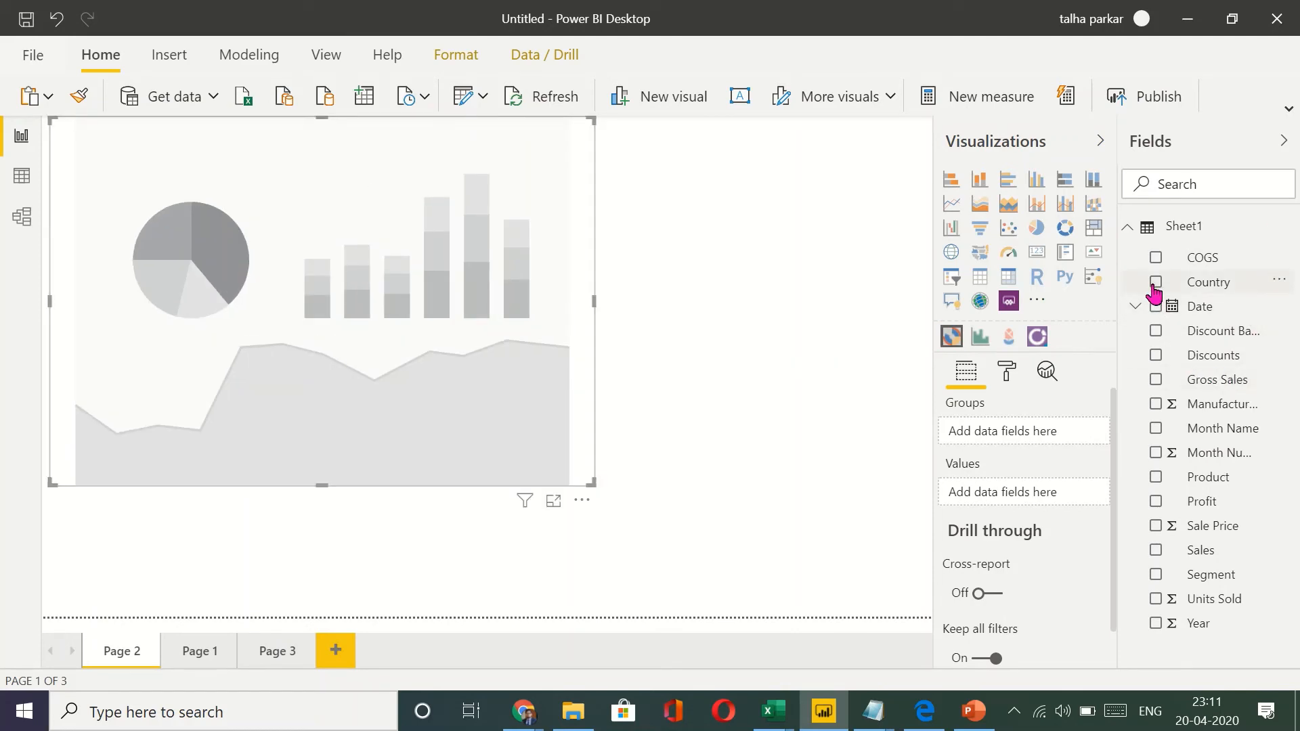
left_click(1155, 282)
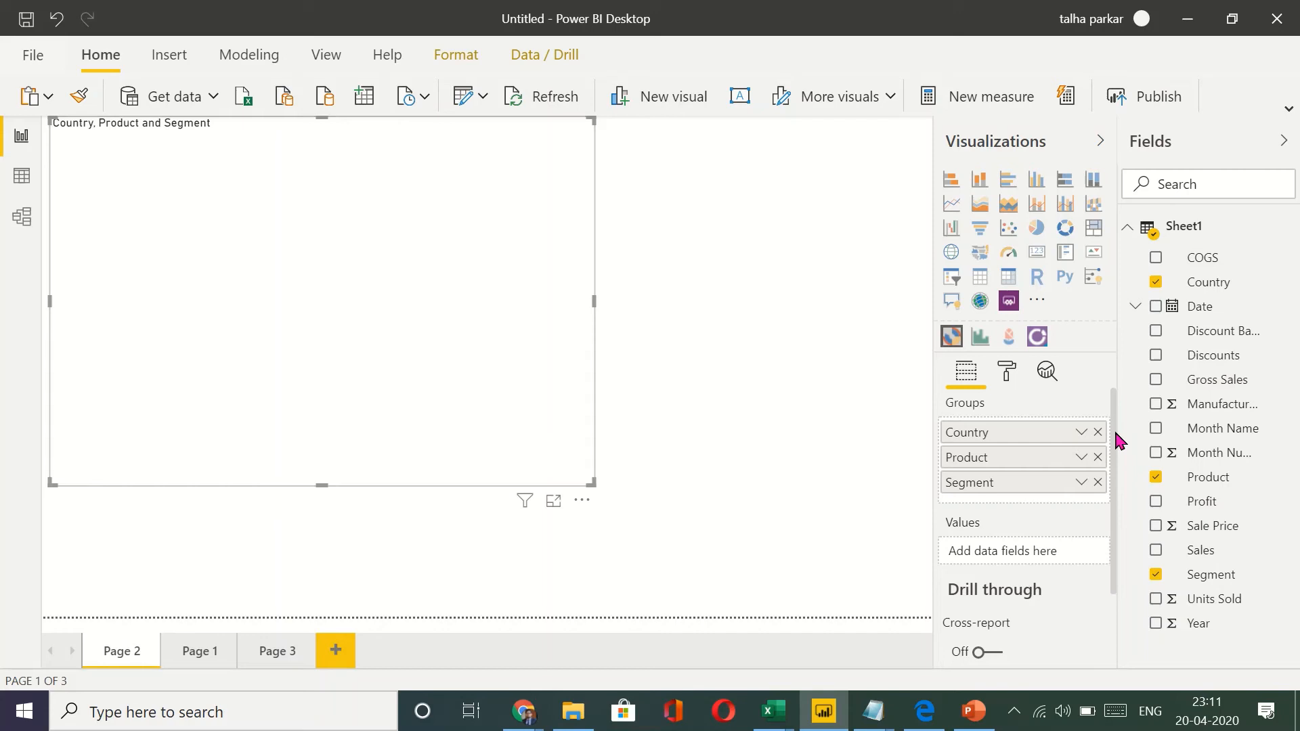
left_click(1155, 526)
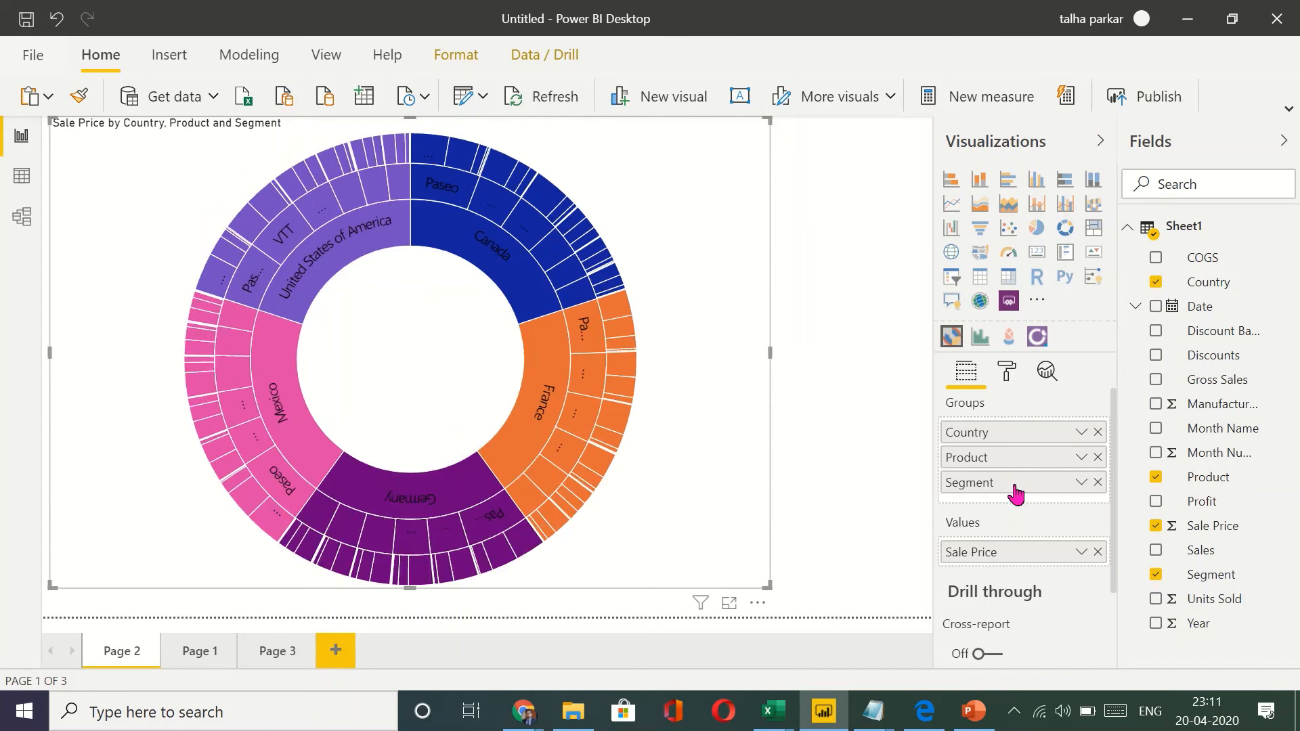
left_click_drag(970, 482, 970, 457)
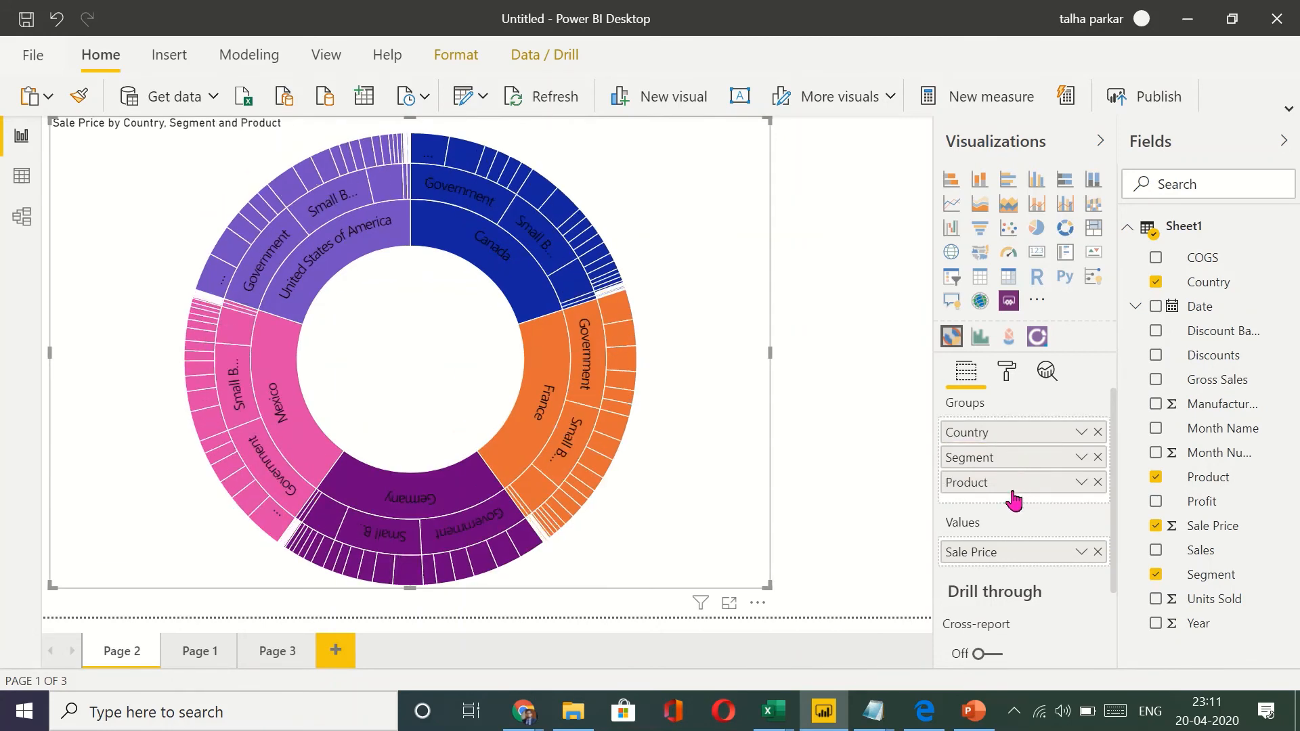
mouse_move(952, 340)
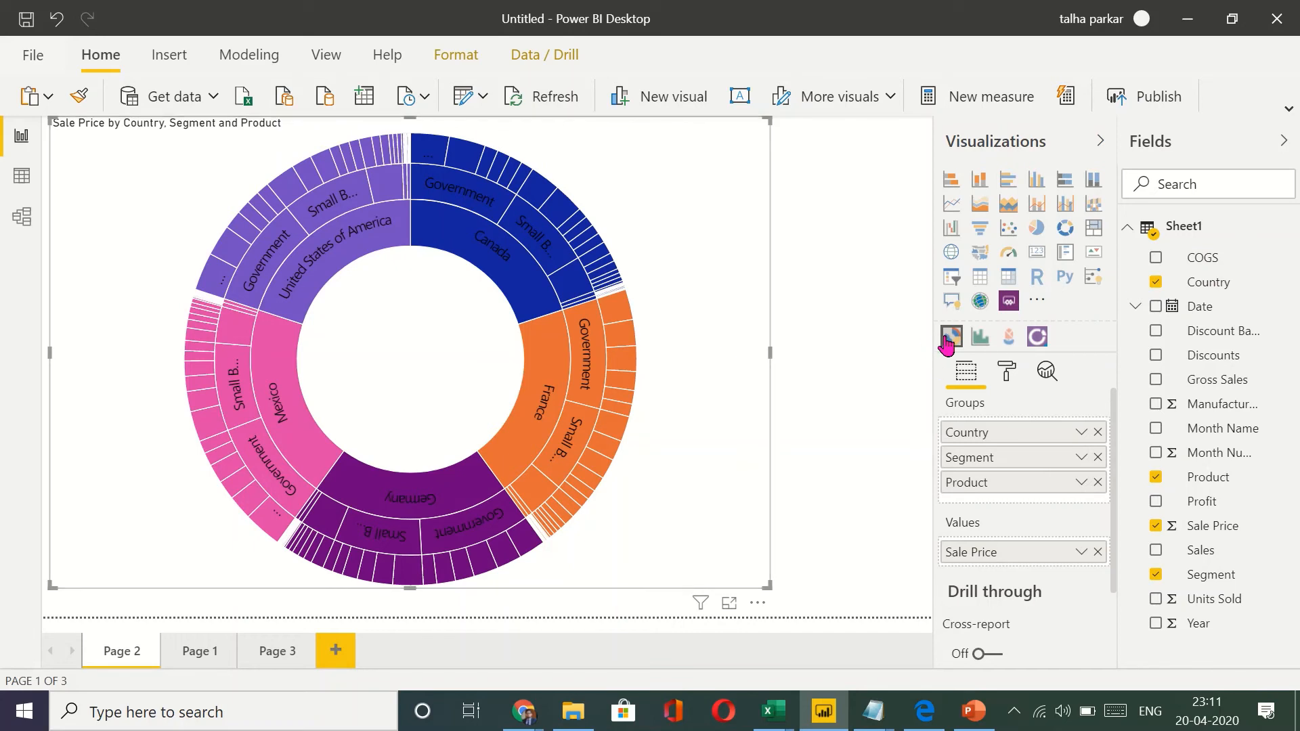
mouse_move(1036, 336)
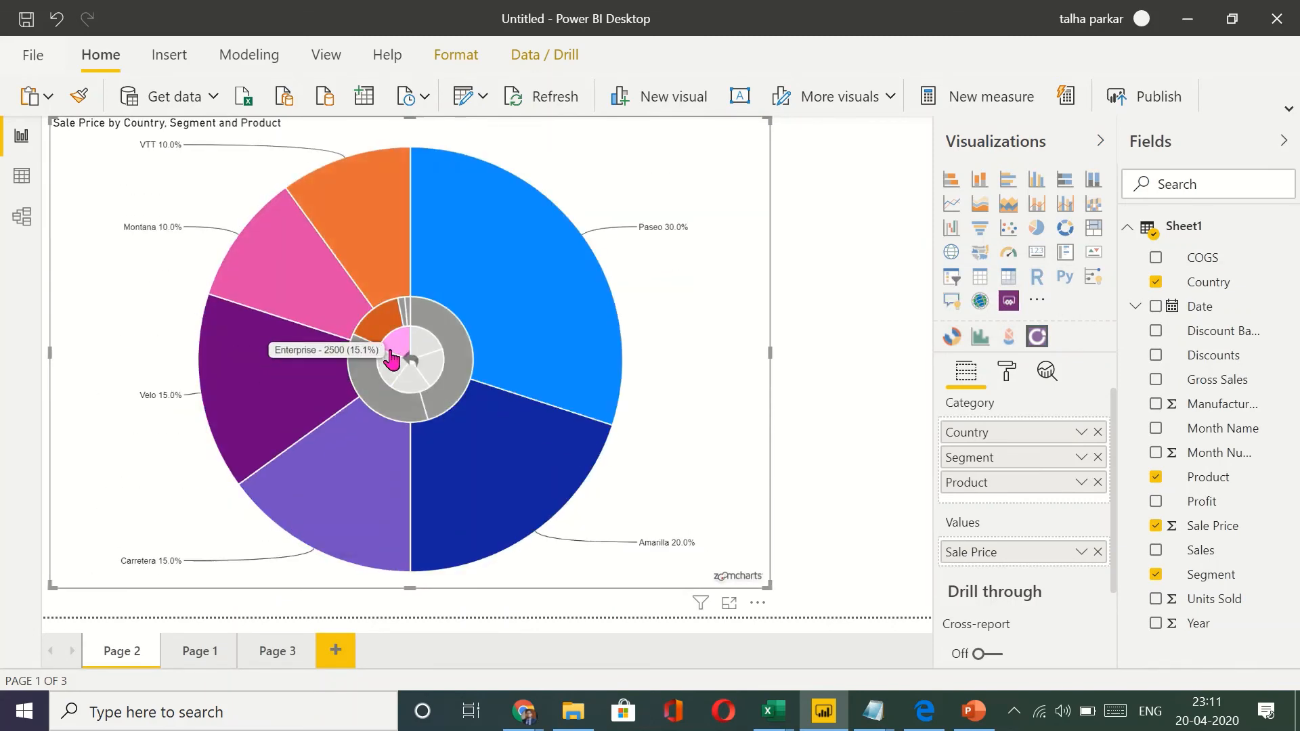
mouse_move(545, 406)
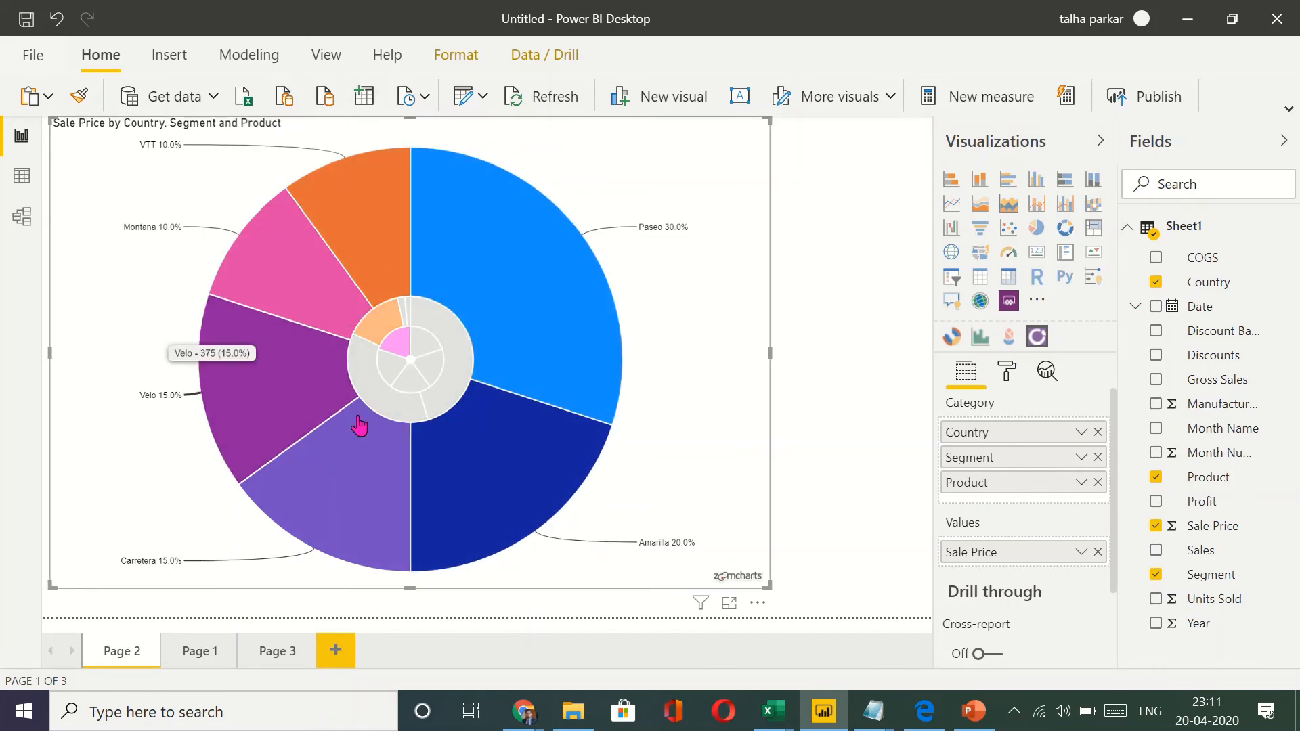
mouse_move(886, 348)
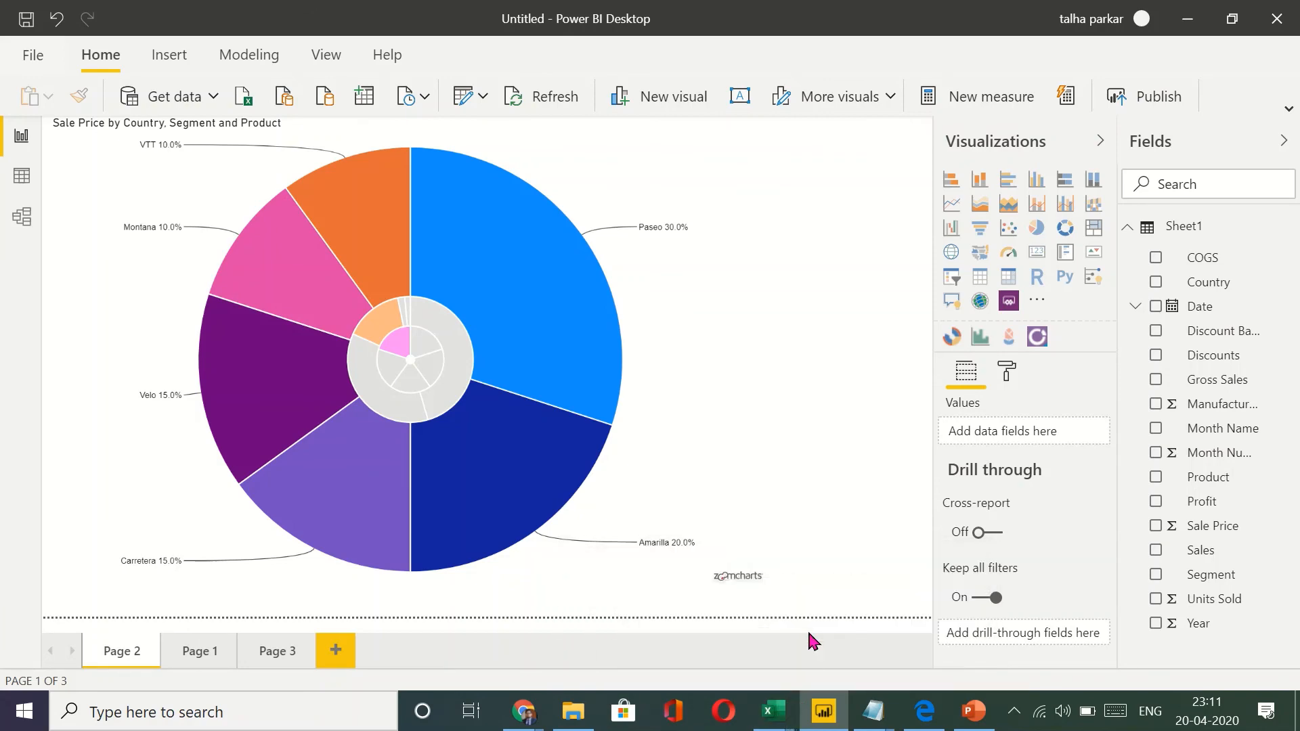
- Compare the drill-down pie with the Excel Financial Sample workbook, then return to Power BI
left_click(772, 709)
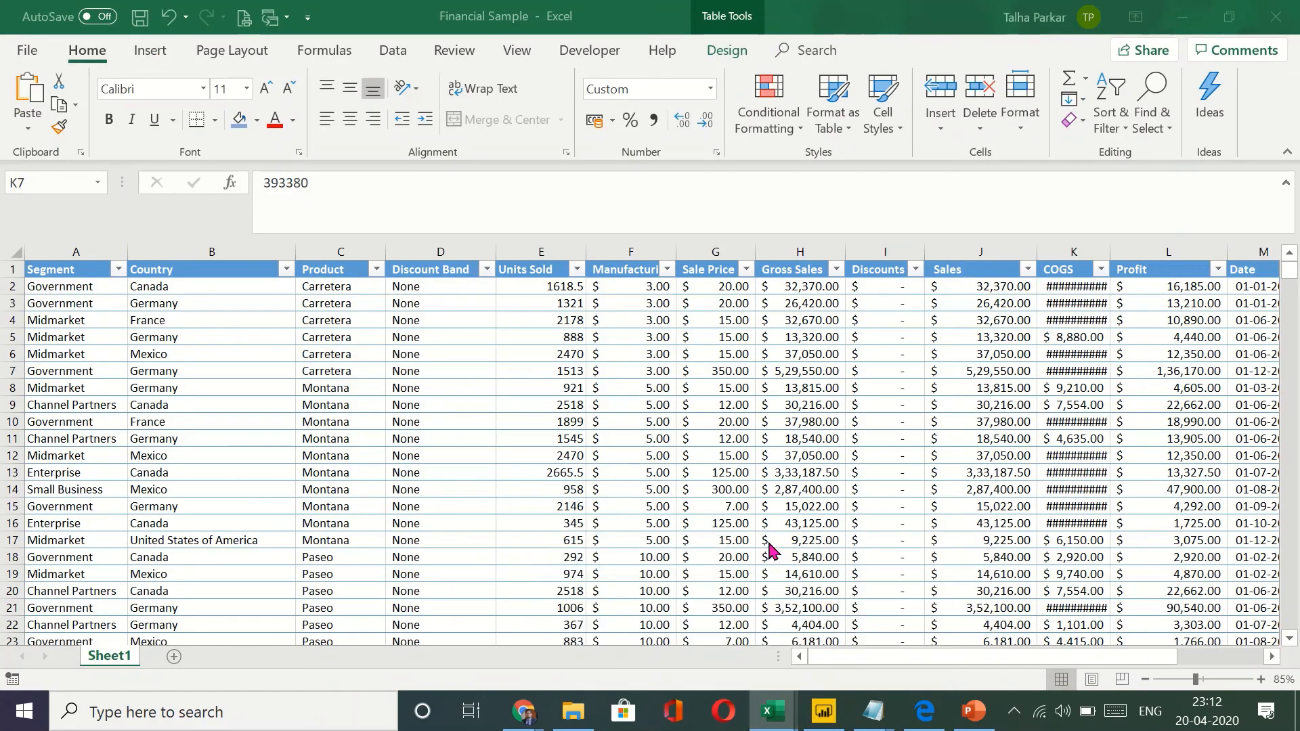
left_click(1074, 371)
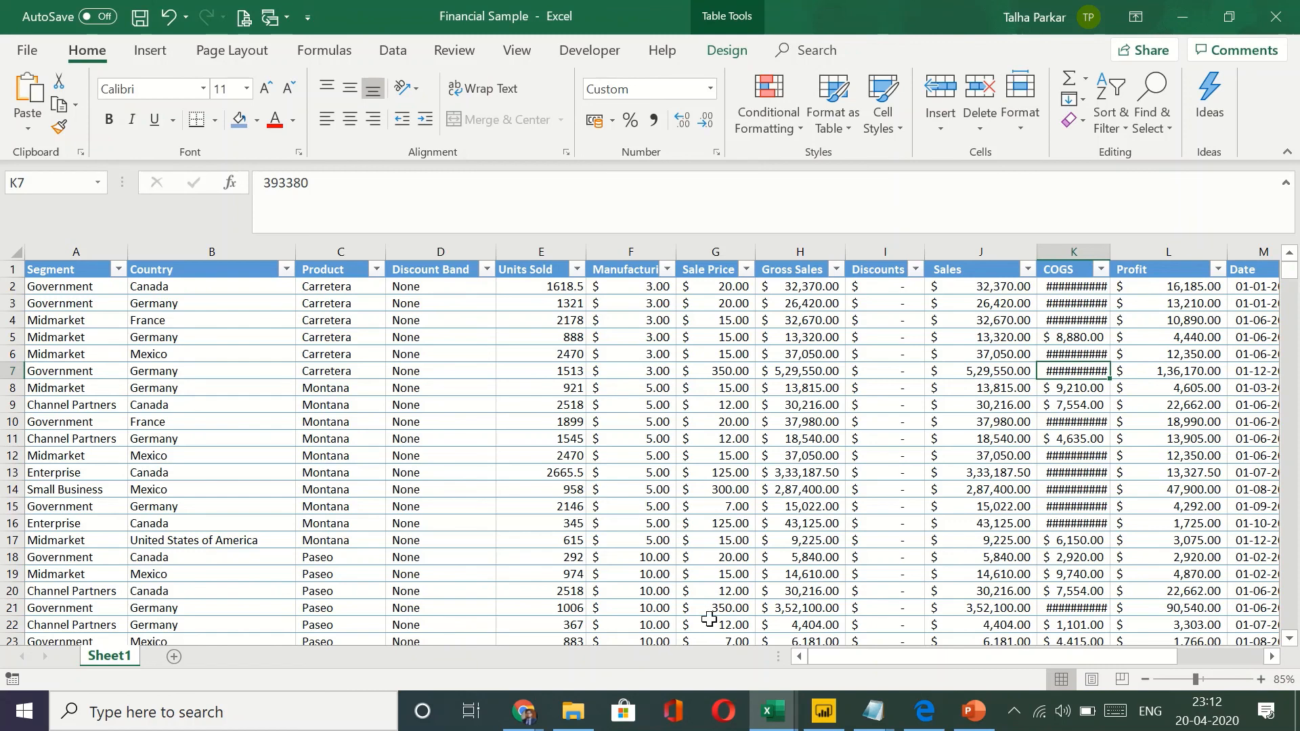
left_click(822, 711)
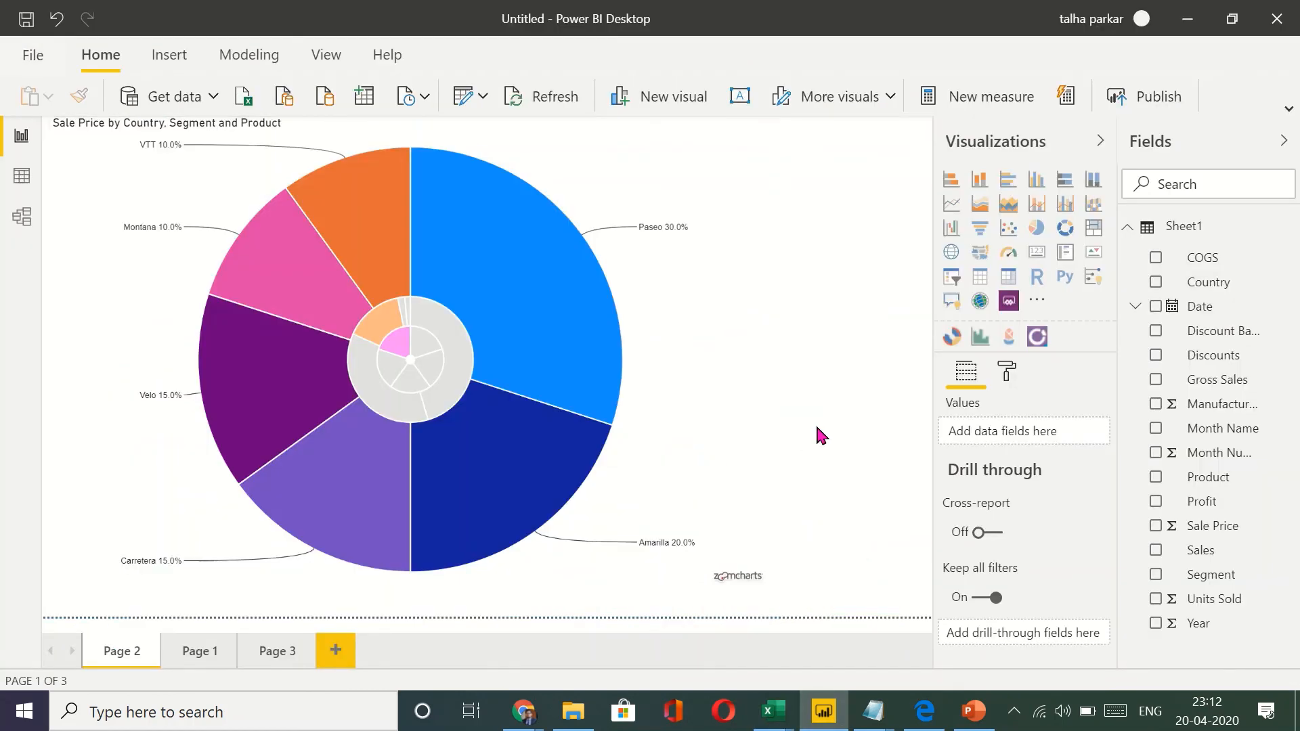